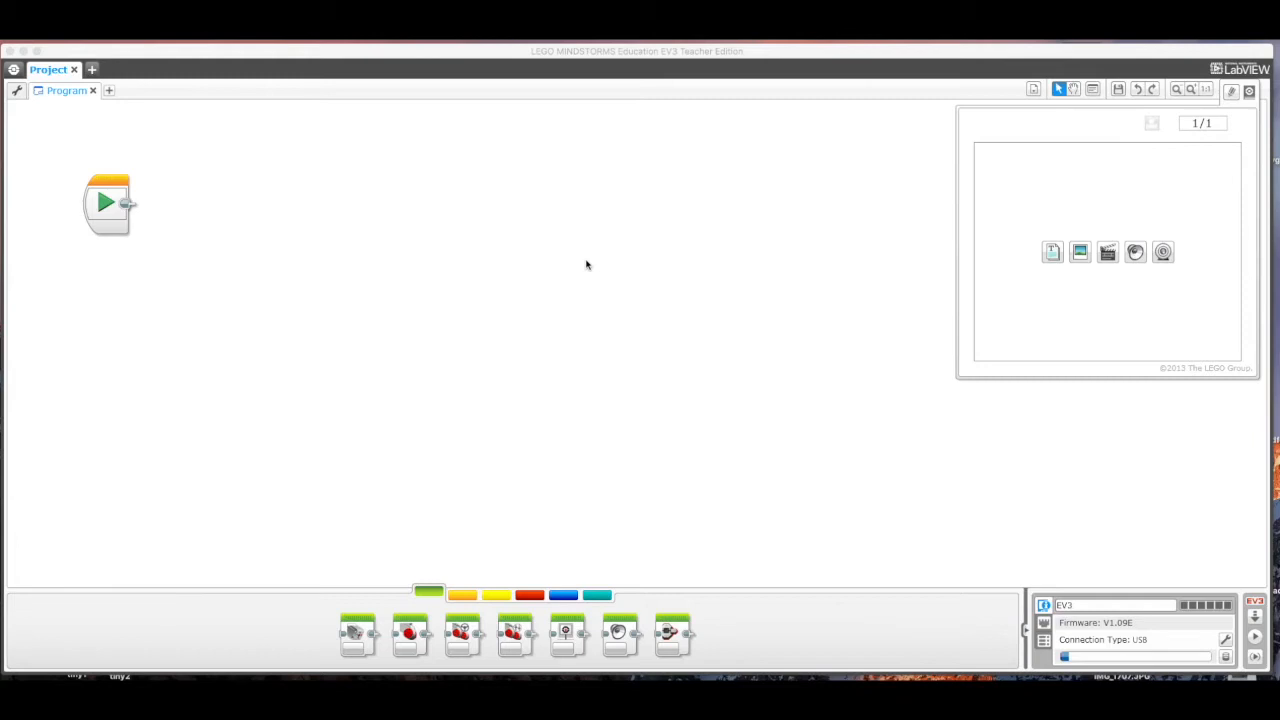
pyautogui.moveTo(538, 493)
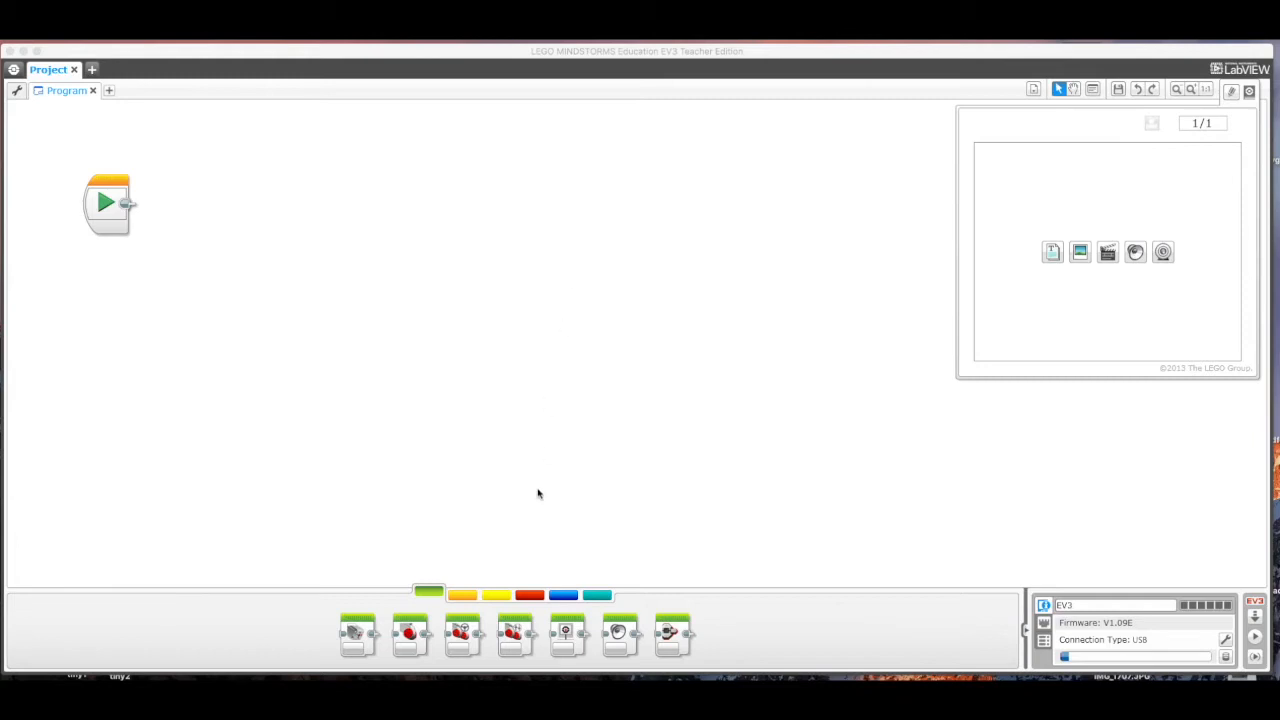
pyautogui.moveTo(831, 264)
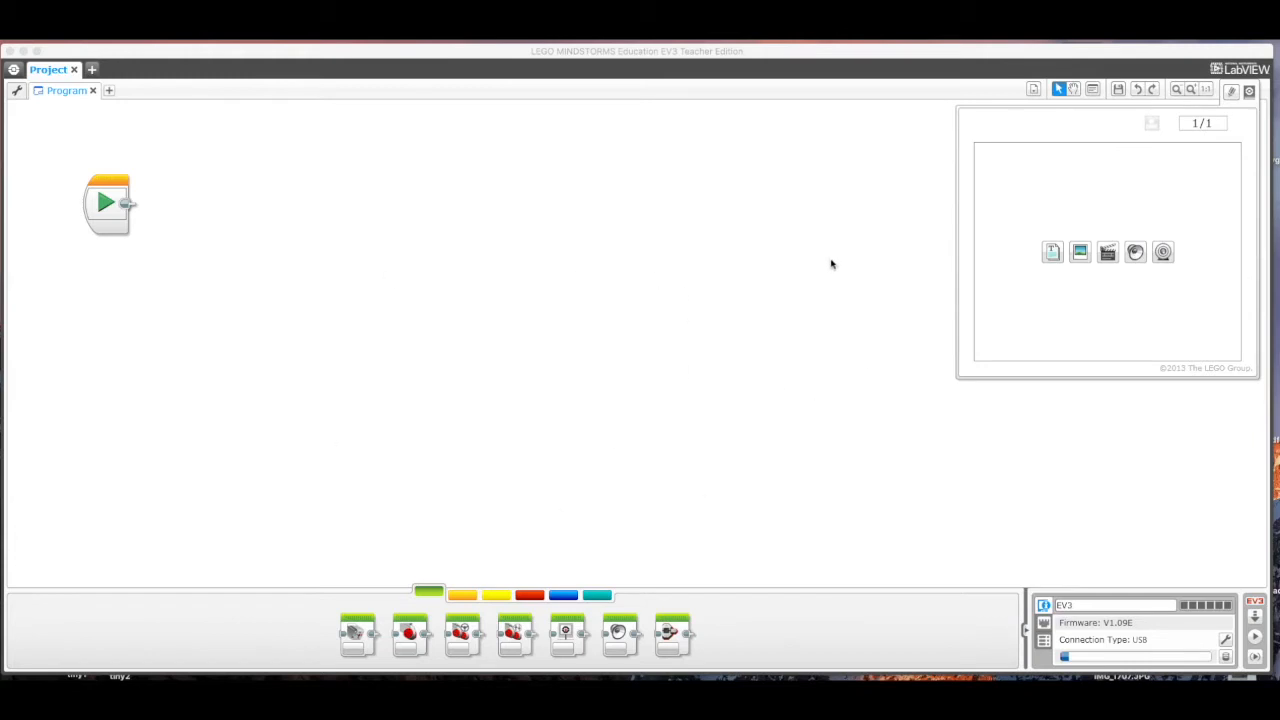
pyautogui.moveTo(653, 394)
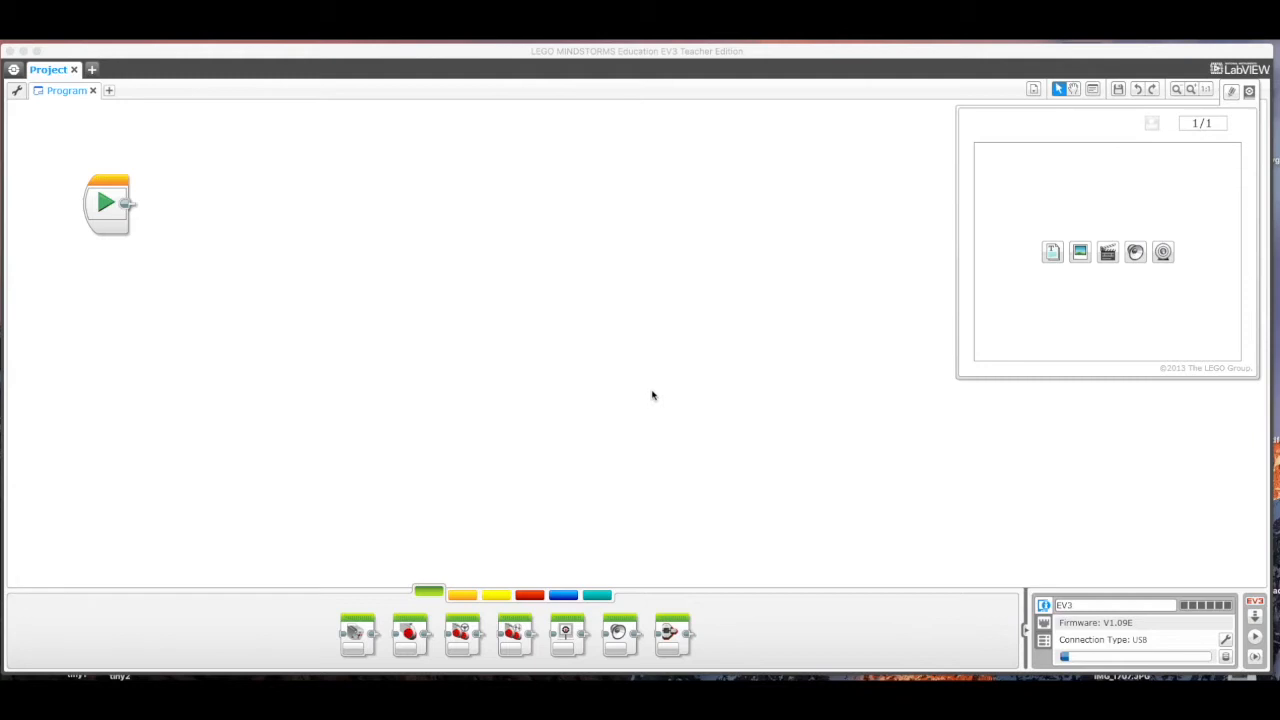
pyautogui.moveTo(320, 266)
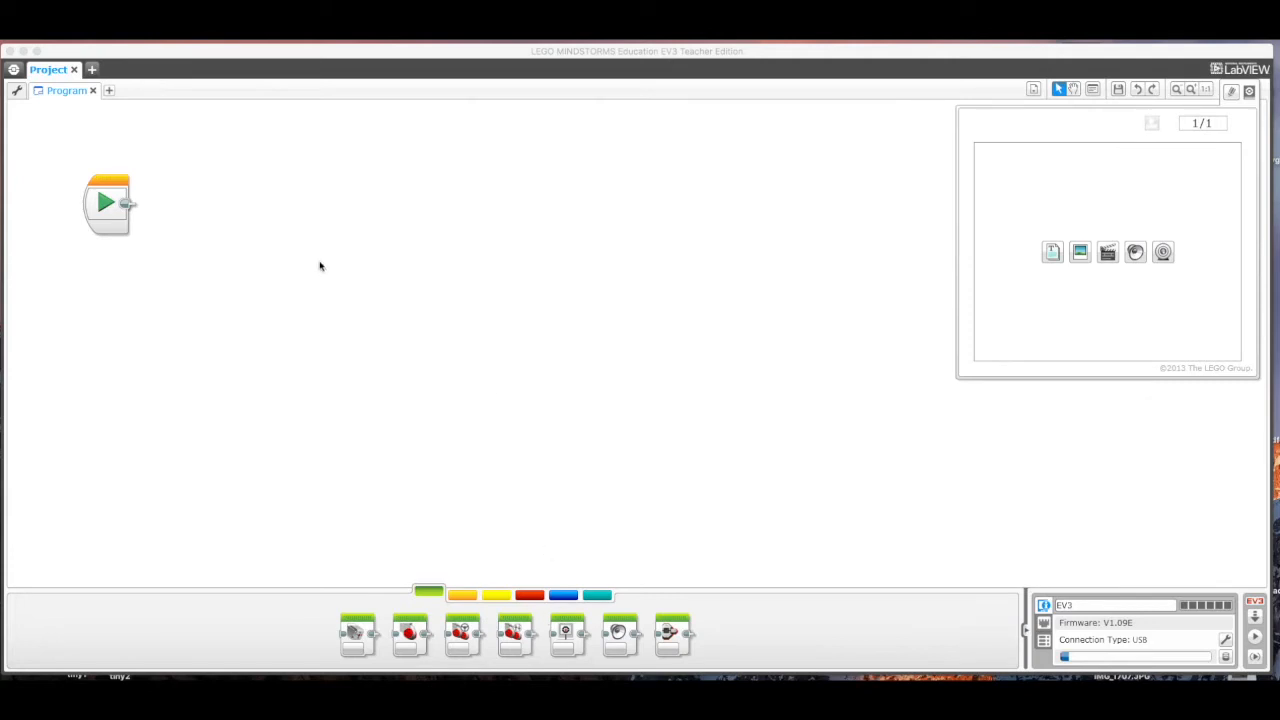
pyautogui.moveTo(327, 271)
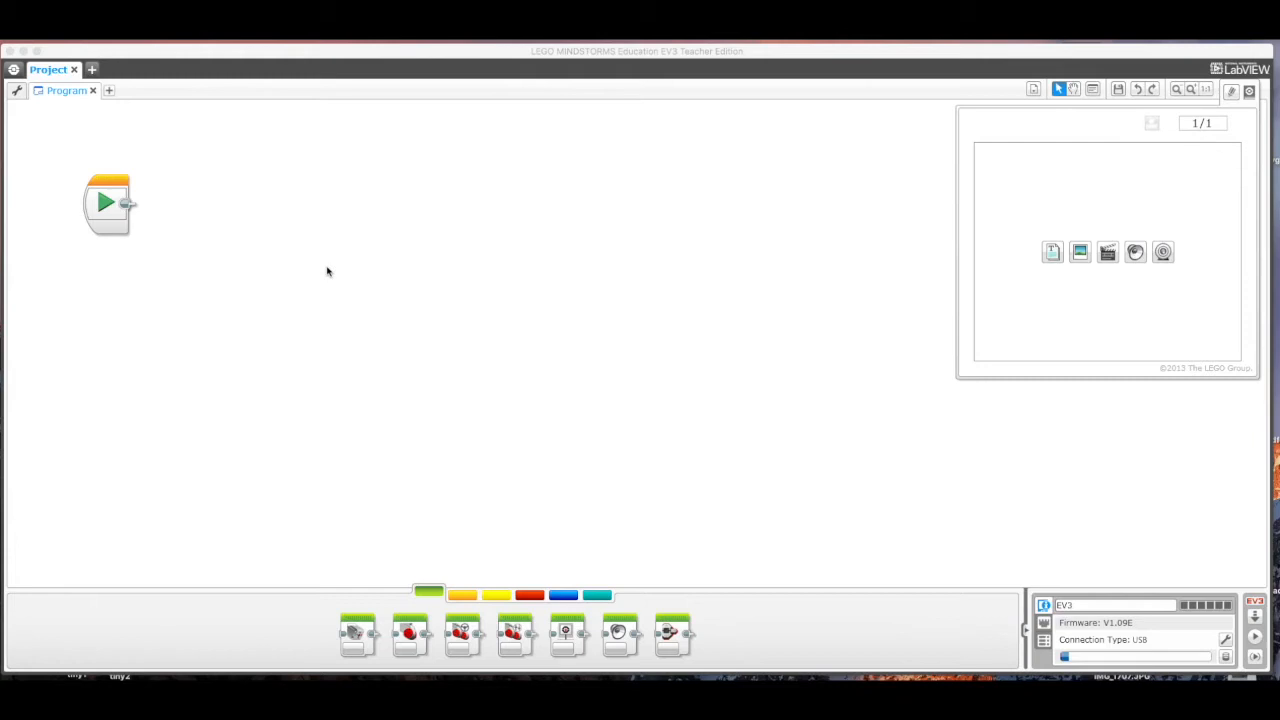
pyautogui.moveTo(584, 392)
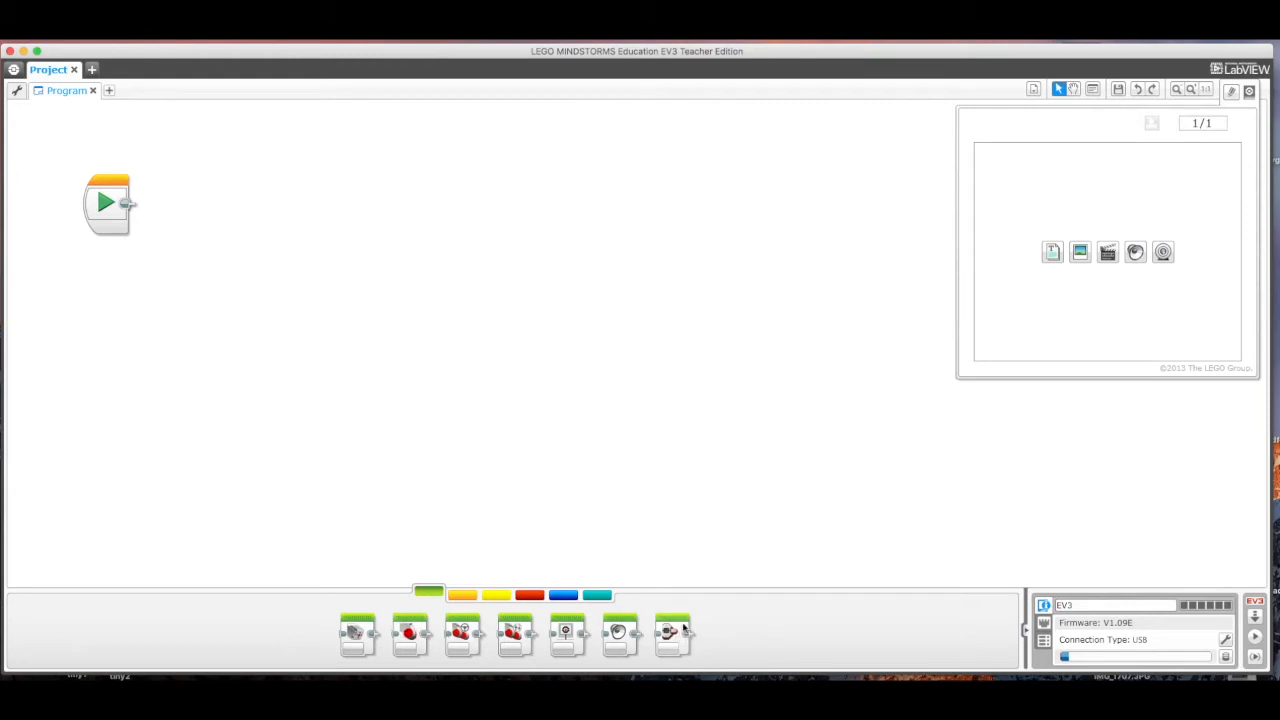
# - Attach a Brick Status Light block after the Start block and set its colour to red (2)
pyautogui.moveTo(672, 633); pyautogui.dragTo(490, 255)
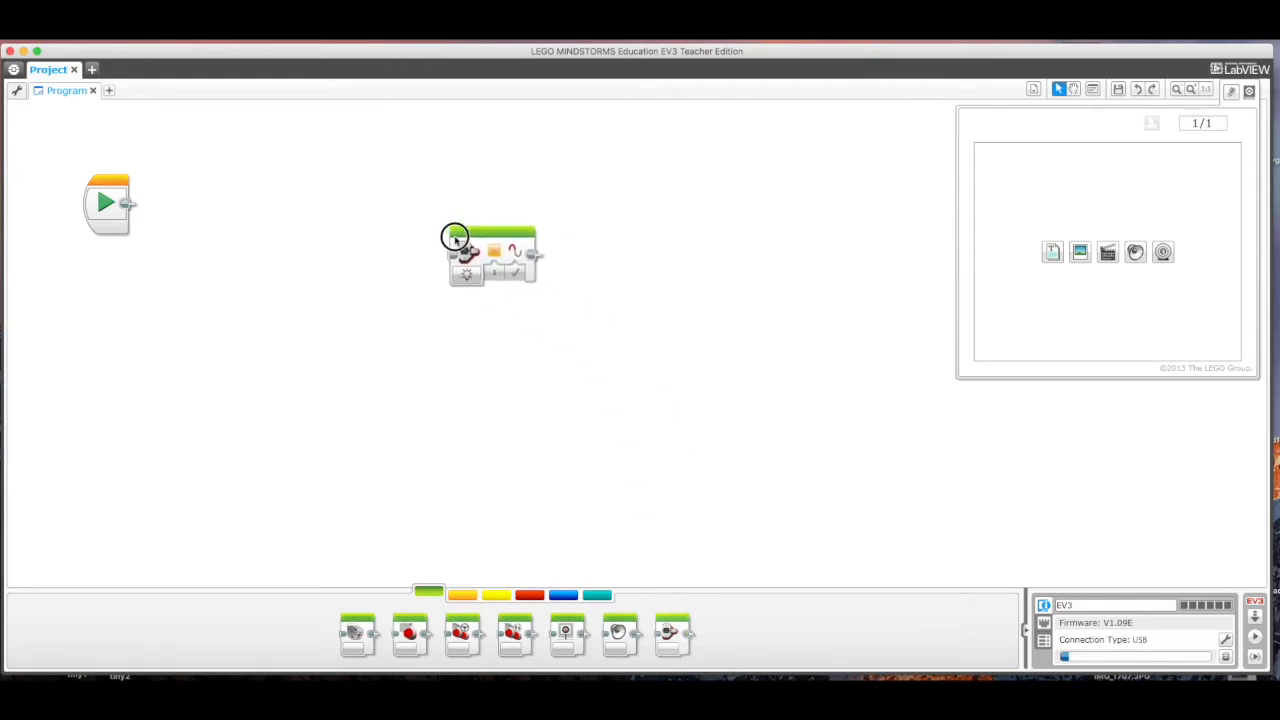
pyautogui.moveTo(493, 255); pyautogui.dragTo(175, 200)
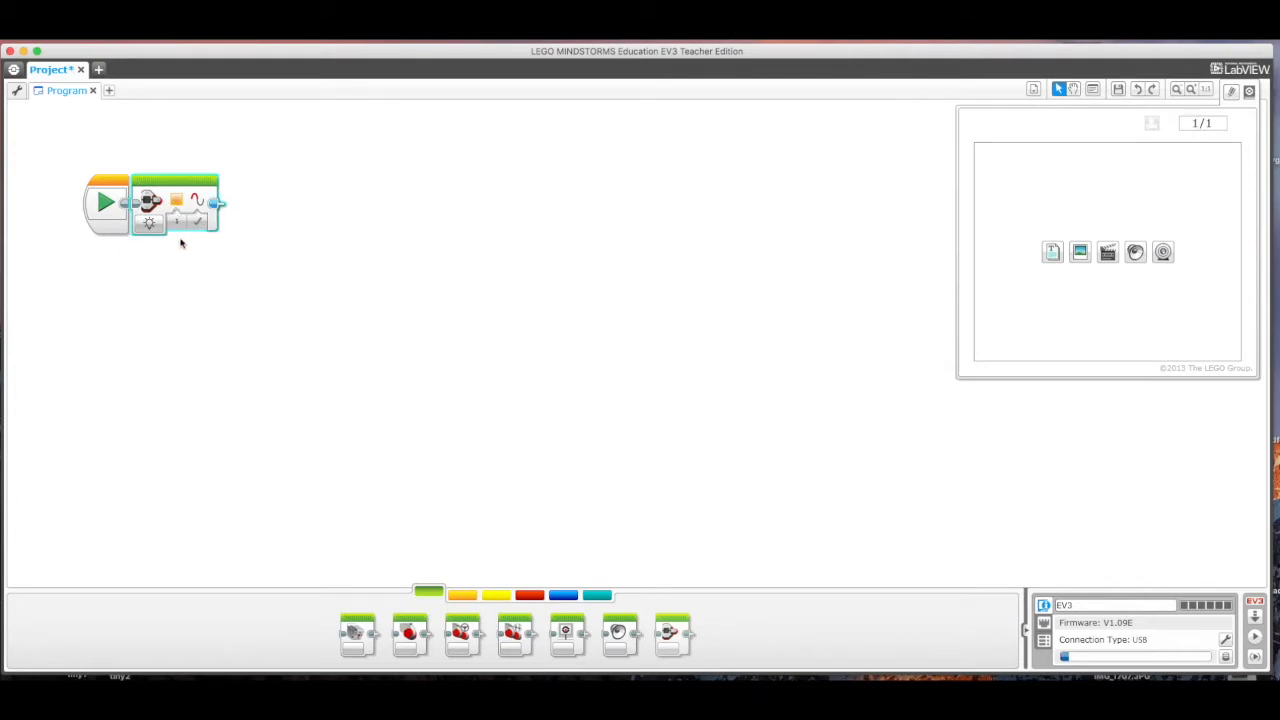
pyautogui.click(176, 203)
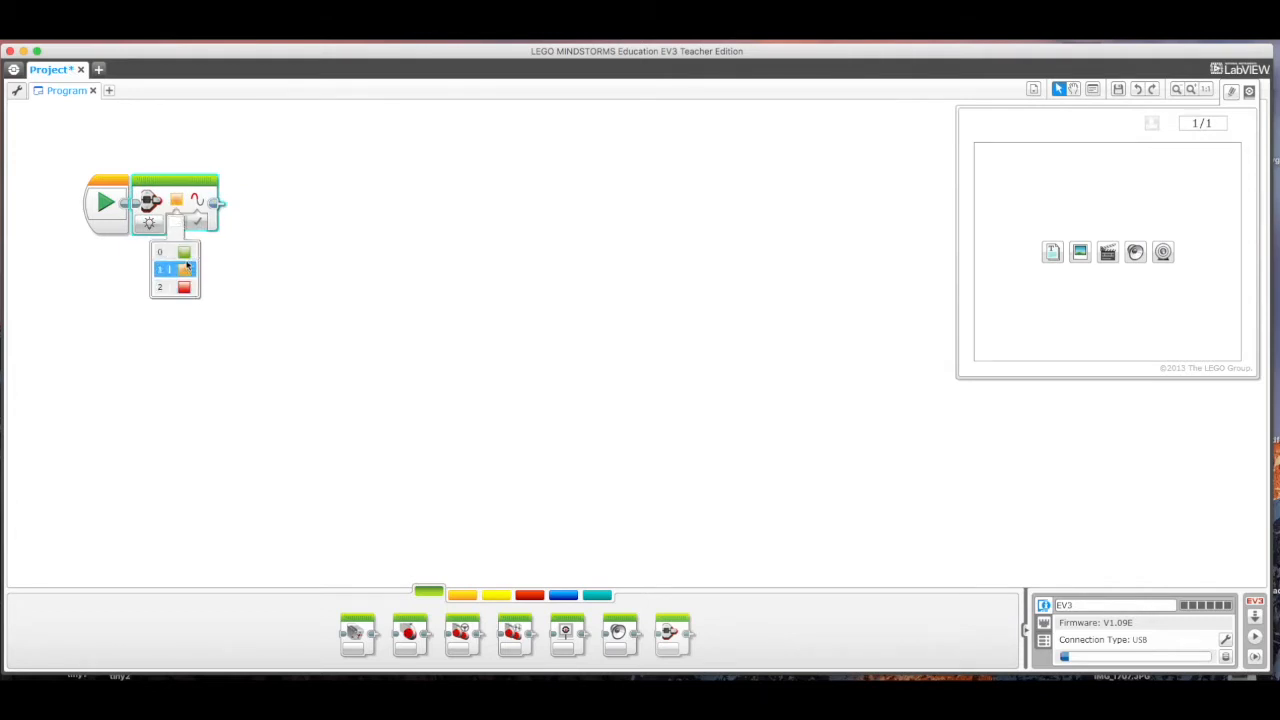
pyautogui.click(175, 287)
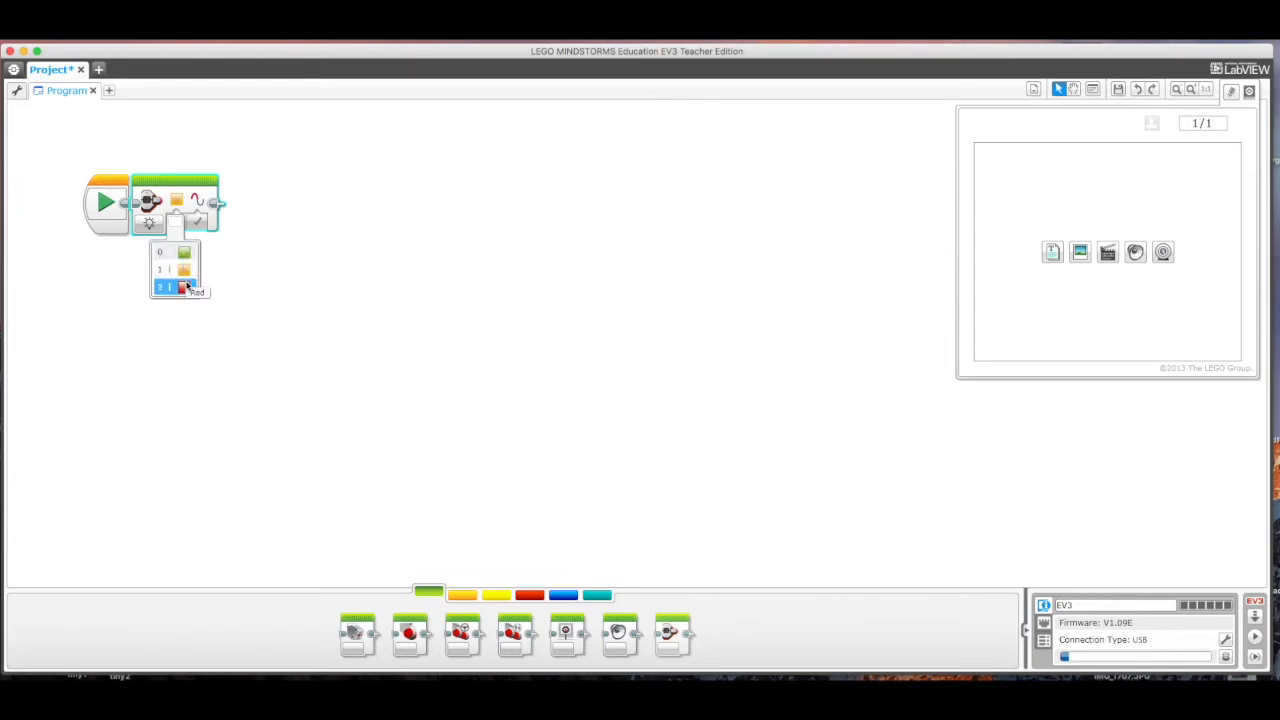
pyautogui.click(170, 288)
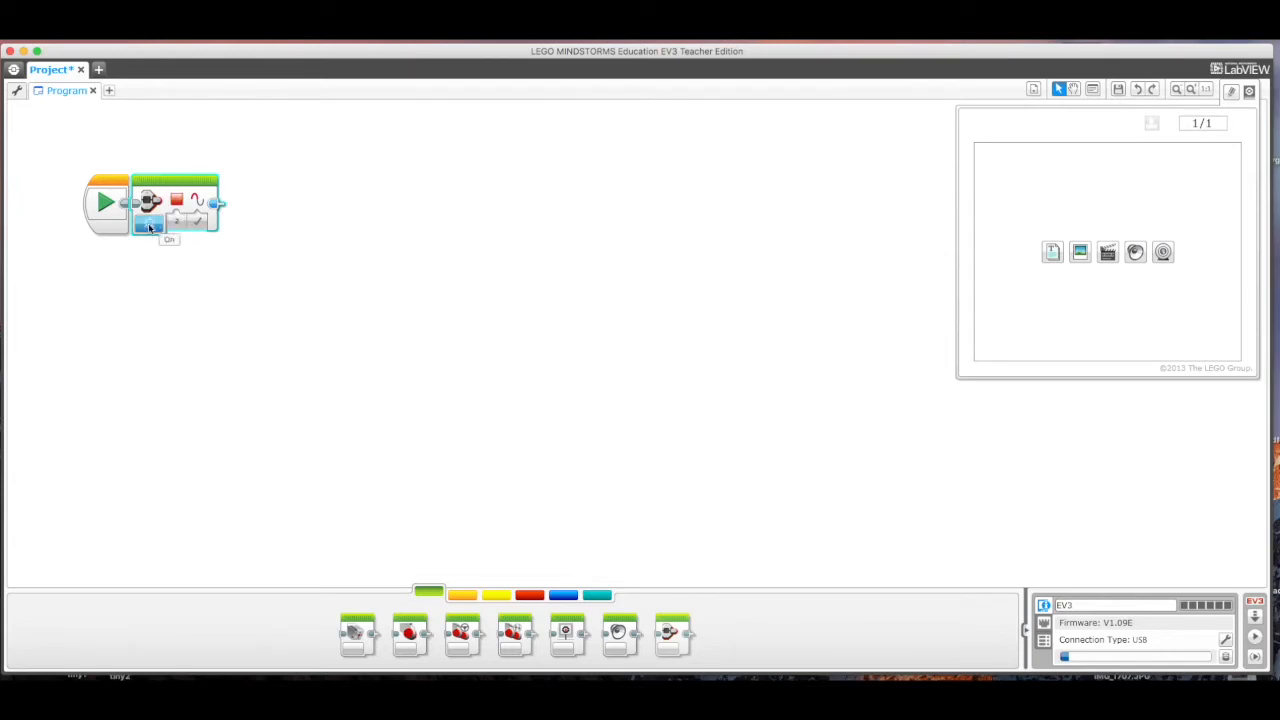
pyautogui.click(148, 225)
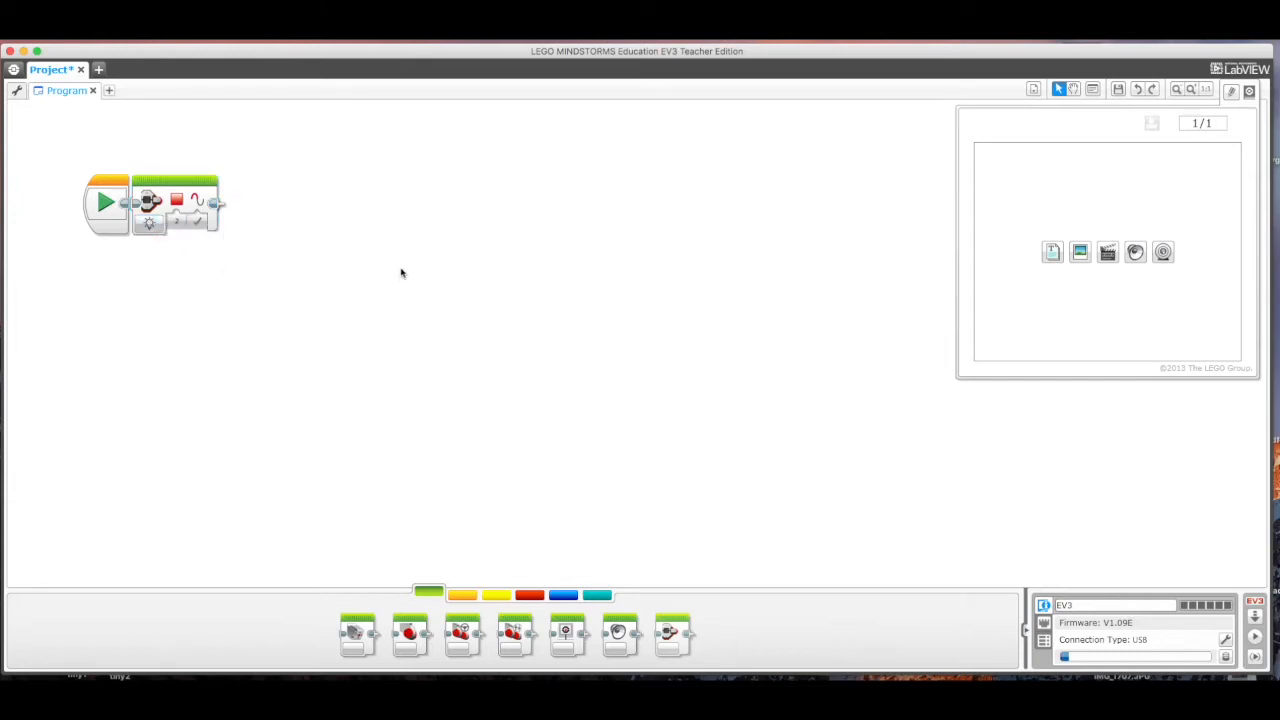
pyautogui.moveTo(294, 271)
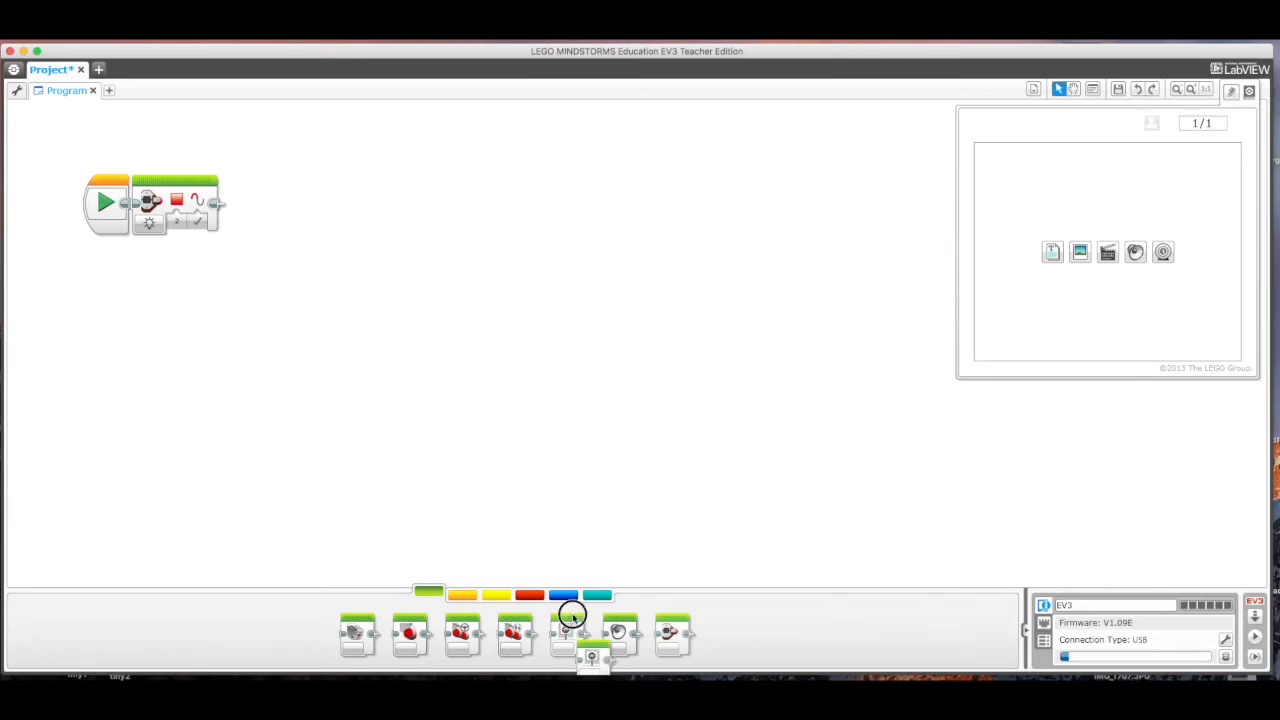
# - Add a Display block after the light showing the Expressions 'Mouth 1 shut' image
pyautogui.moveTo(573, 613); pyautogui.dragTo(525, 290)
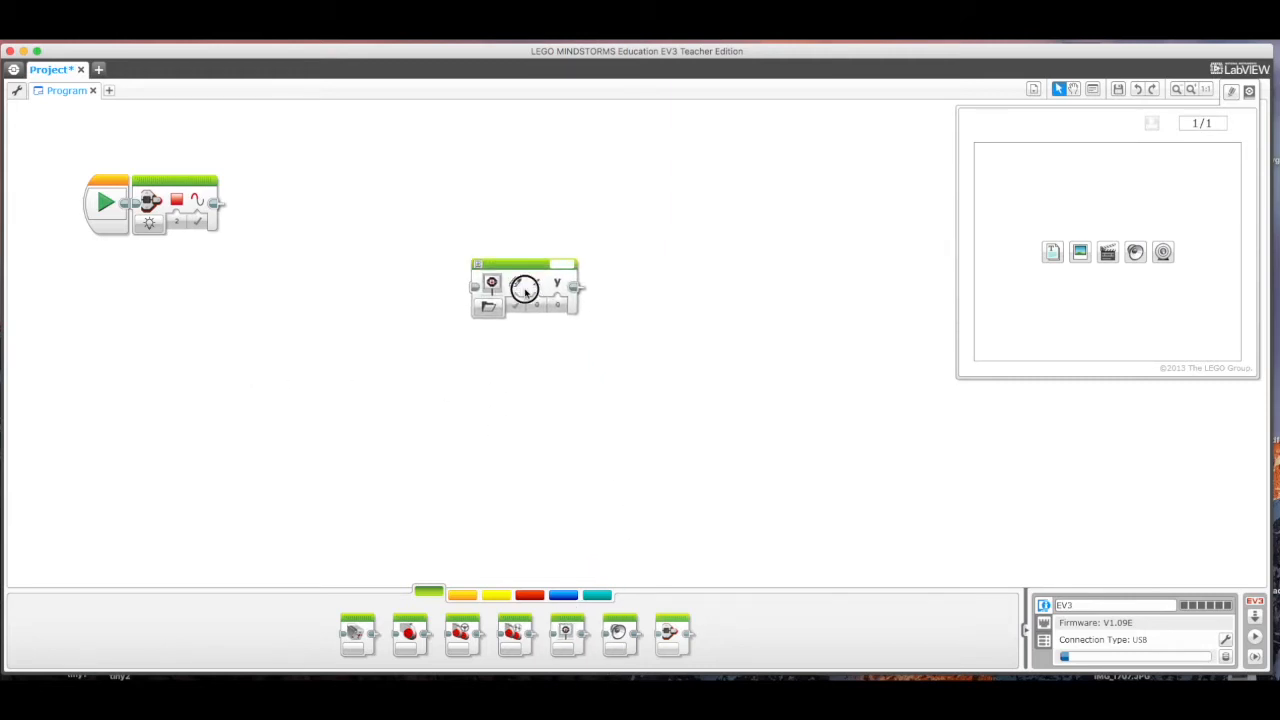
pyautogui.moveTo(525, 290); pyautogui.dragTo(285, 205)
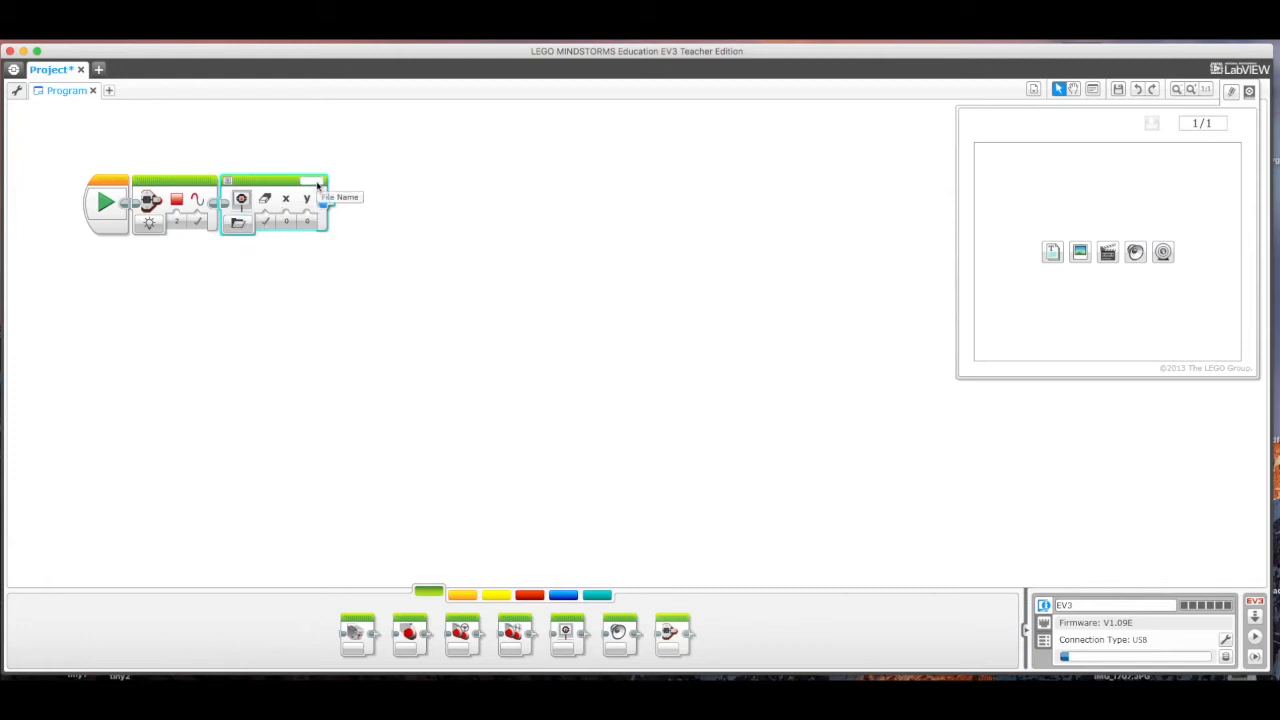
pyautogui.click(322, 189)
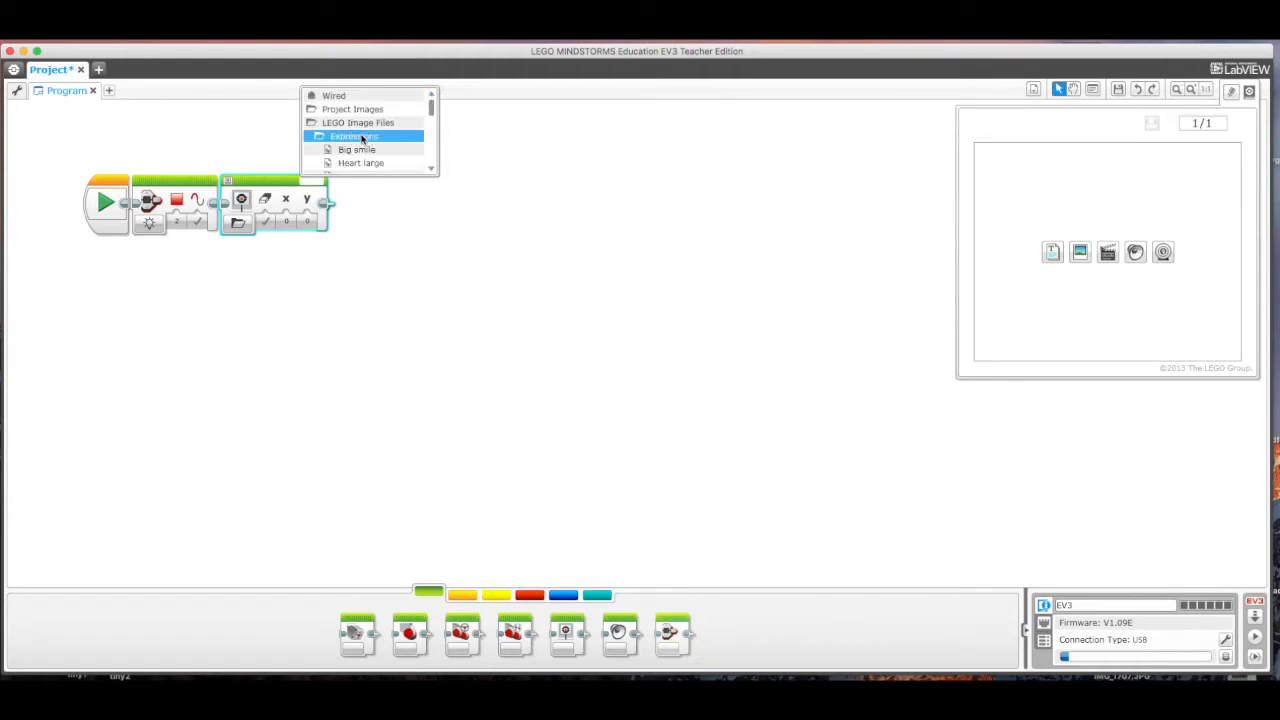
pyautogui.click(432, 168)
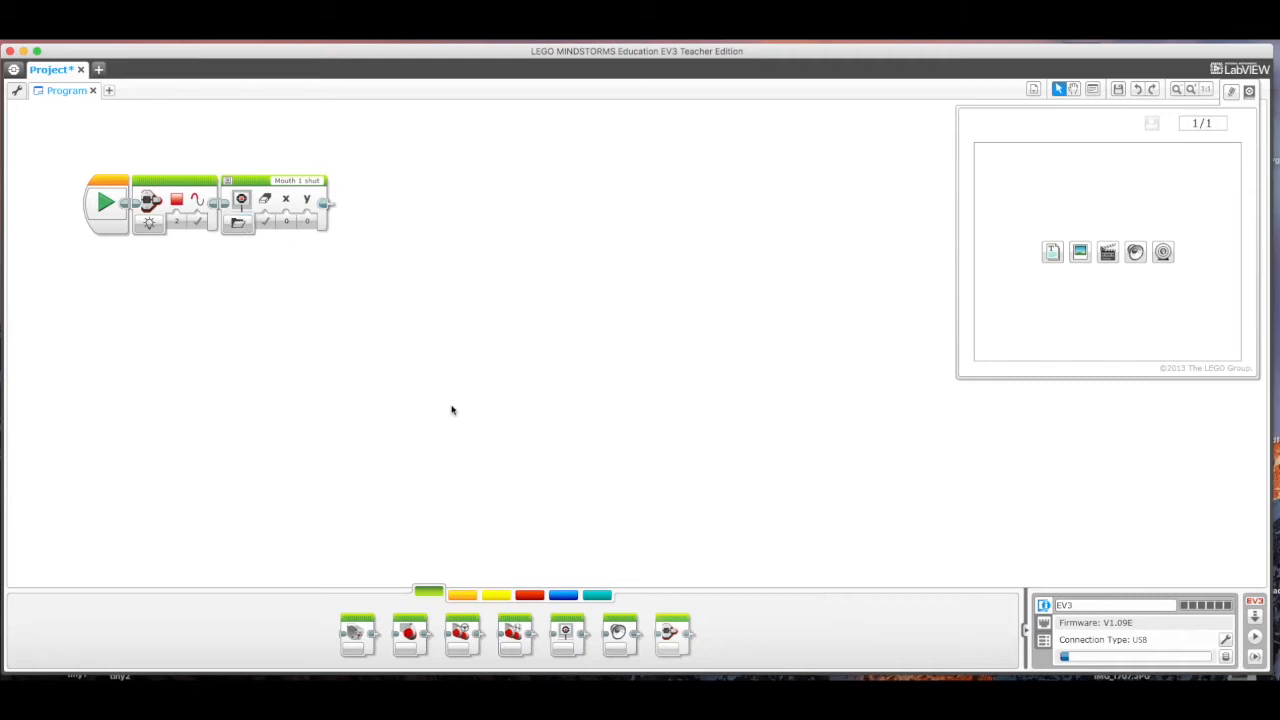
# - Add a Wait block from Flow Control and set it to Touch Sensor Compare State
pyautogui.click(462, 595)
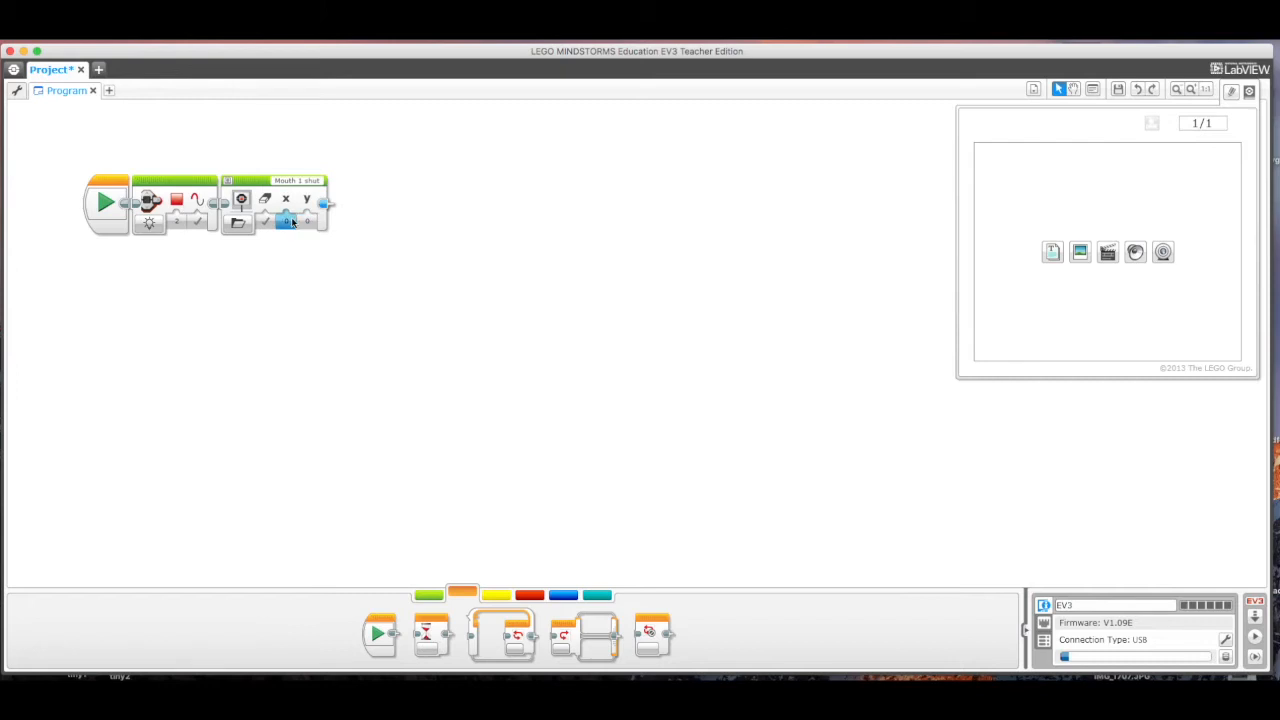
pyautogui.moveTo(293, 223)
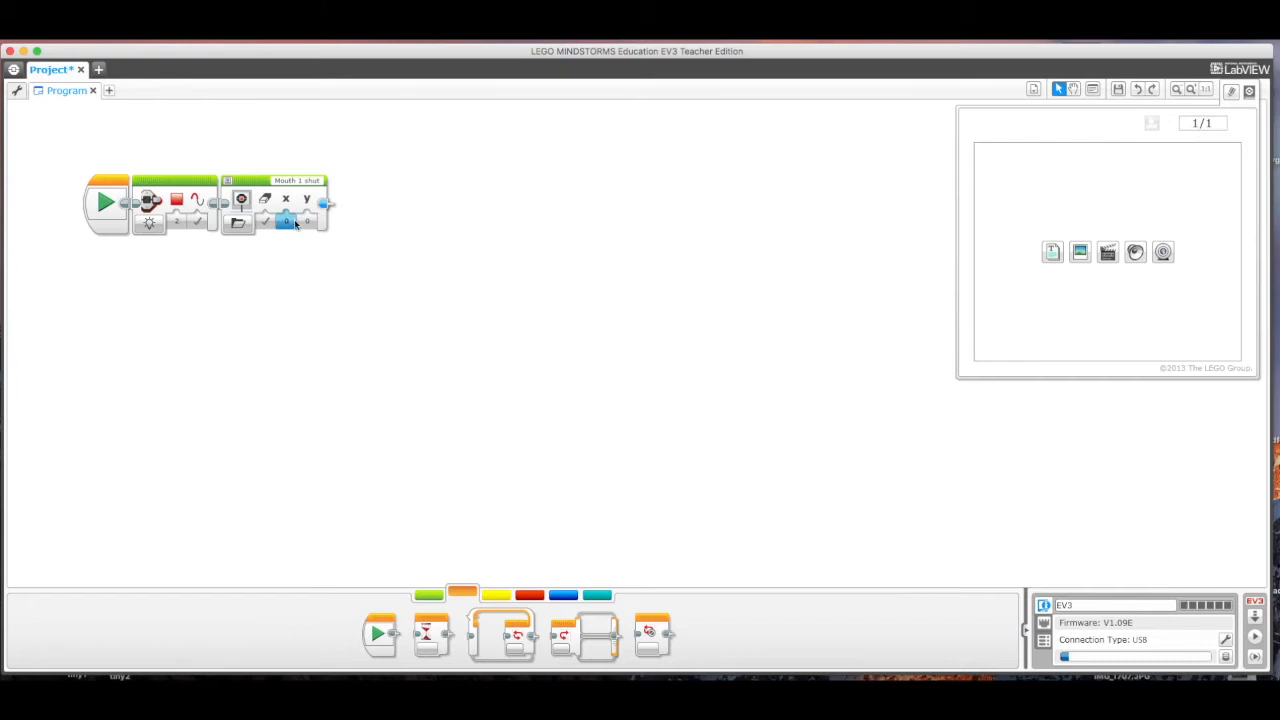
pyautogui.moveTo(462, 595)
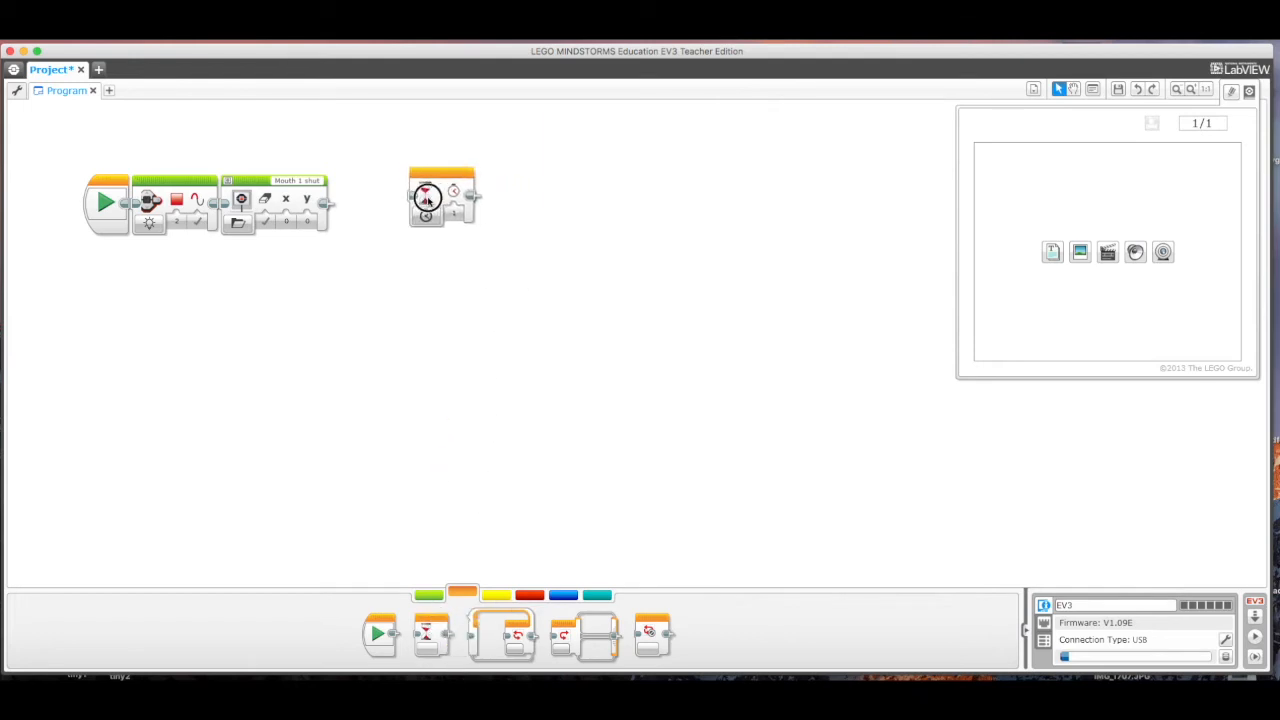
pyautogui.moveTo(442, 197); pyautogui.dragTo(363, 200)
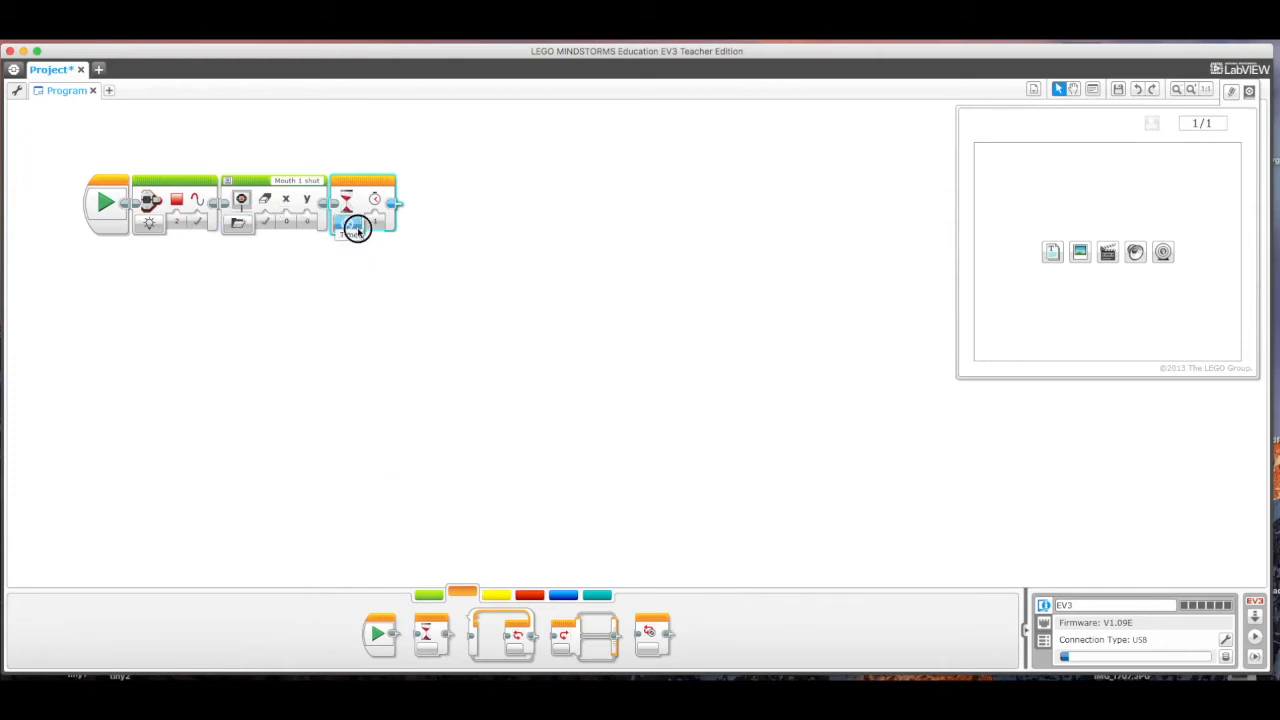
pyautogui.click(347, 224)
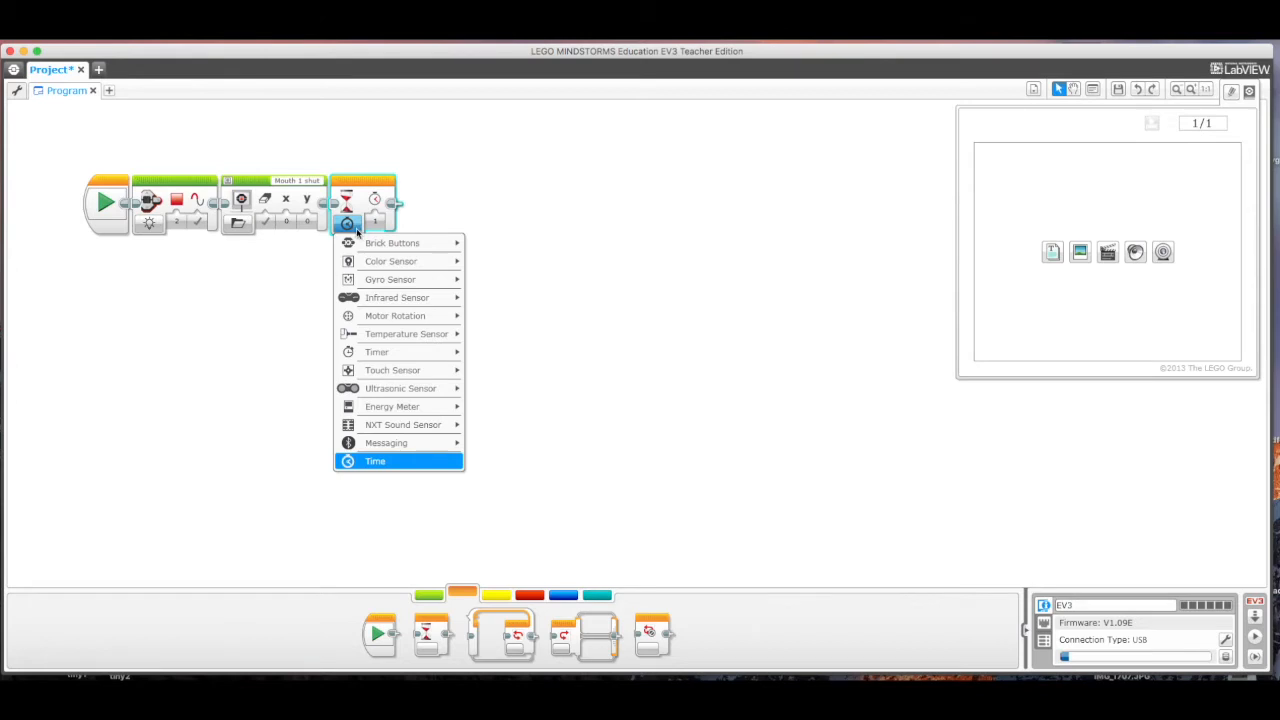
pyautogui.moveTo(392, 243)
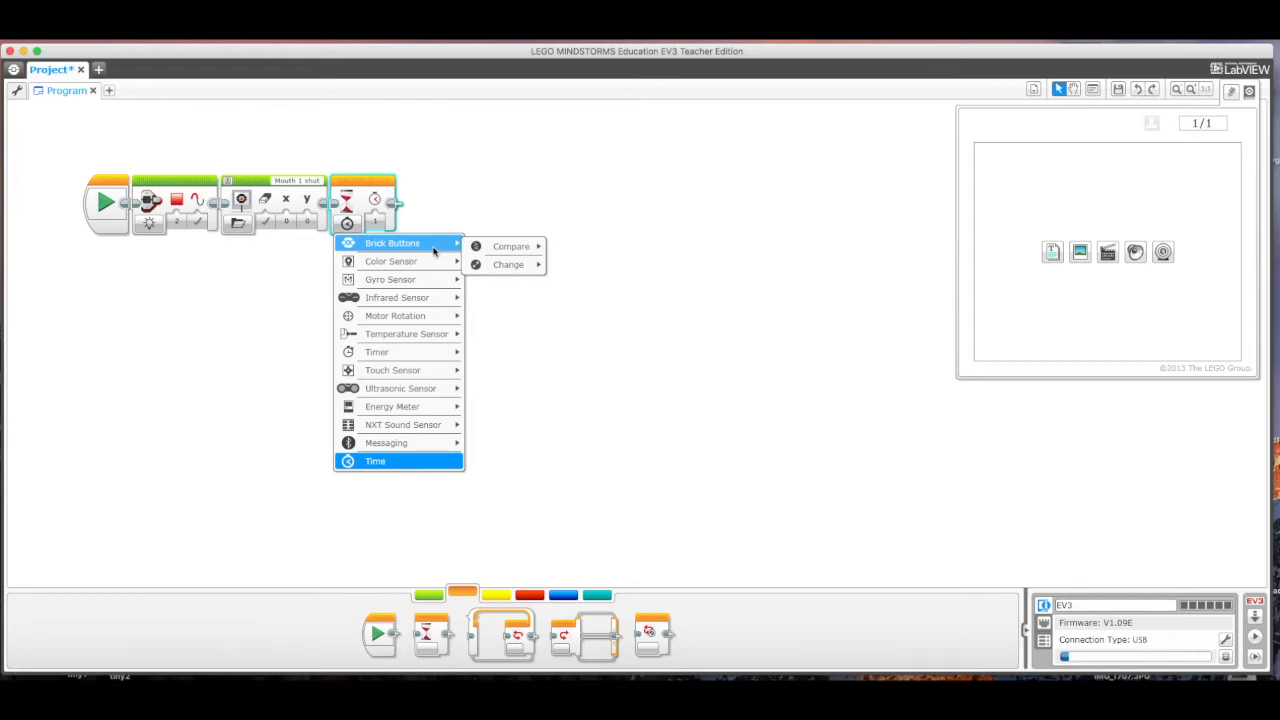
pyautogui.moveTo(392, 369)
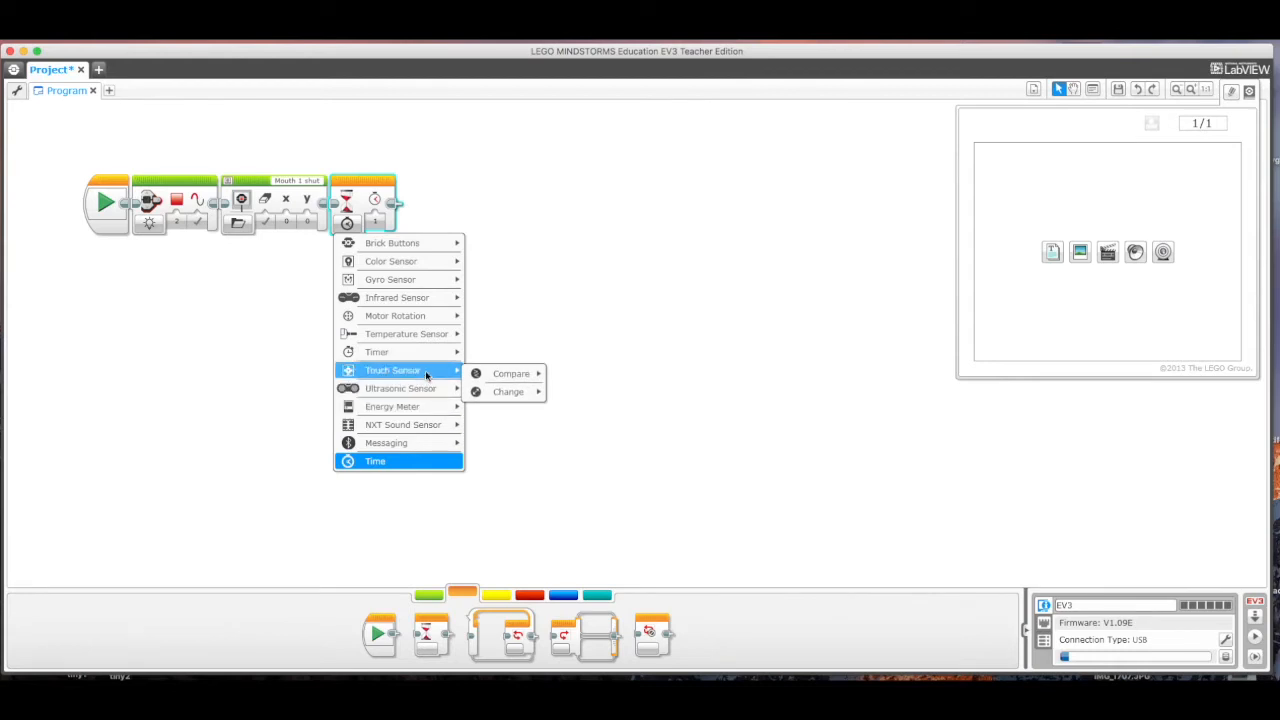
pyautogui.moveTo(511, 373)
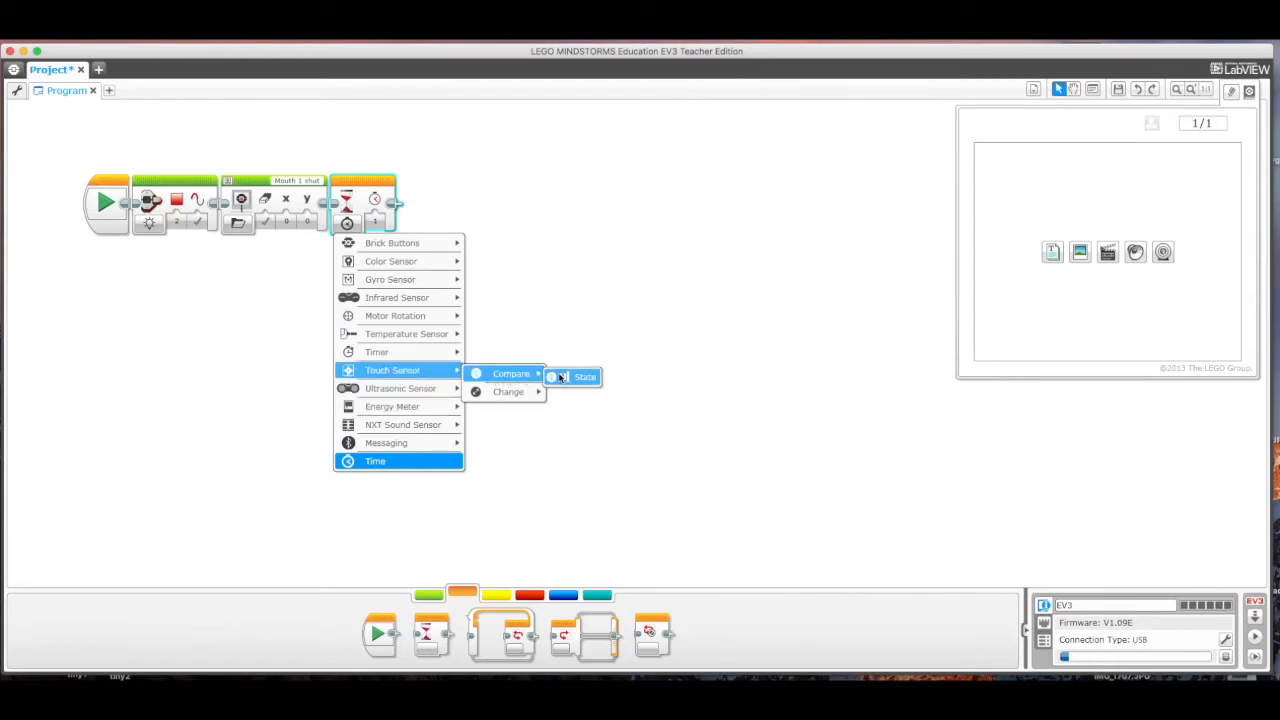
pyautogui.click(584, 377)
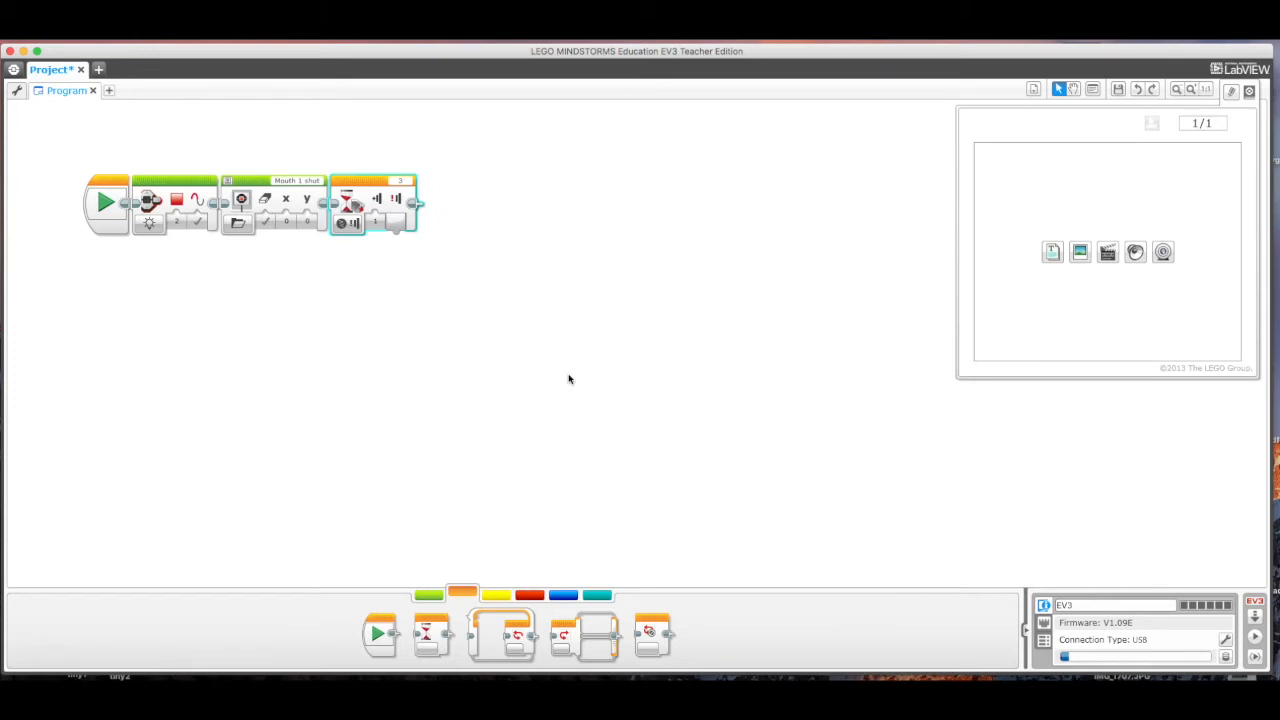
pyautogui.moveTo(411, 205)
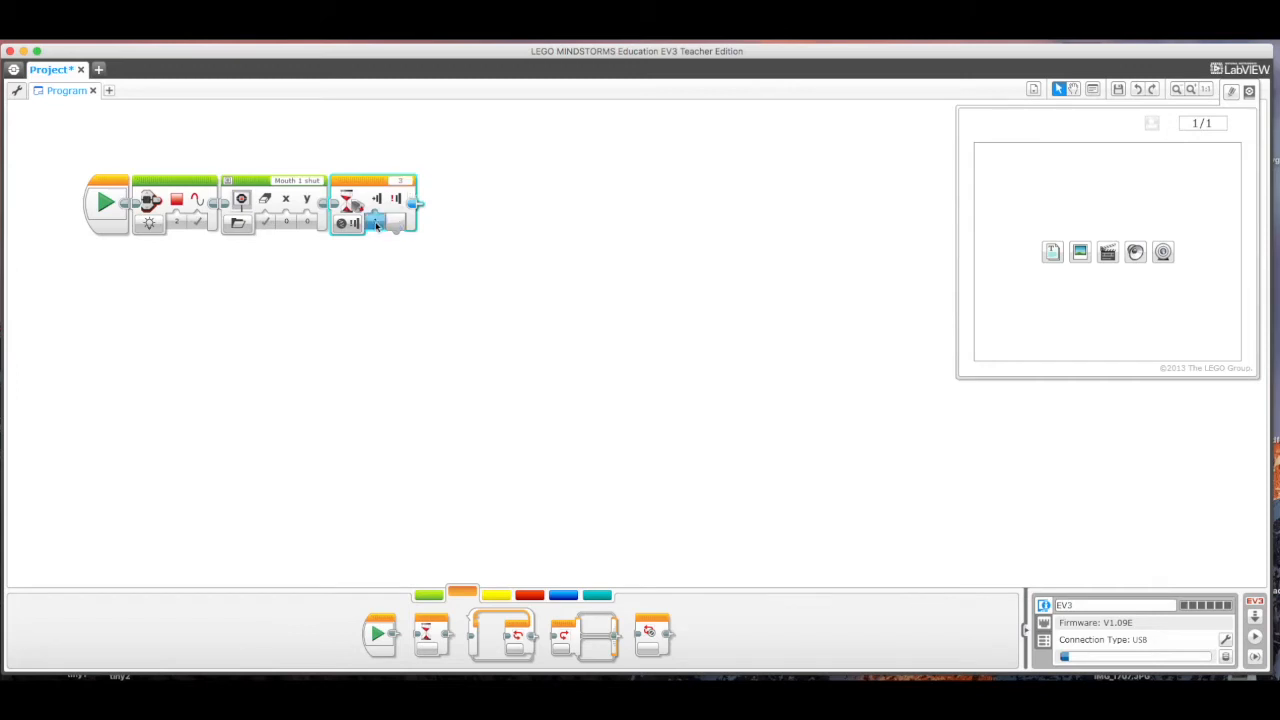
# - Set the touch wait's state input to Bumped (2)
pyautogui.click(373, 223)
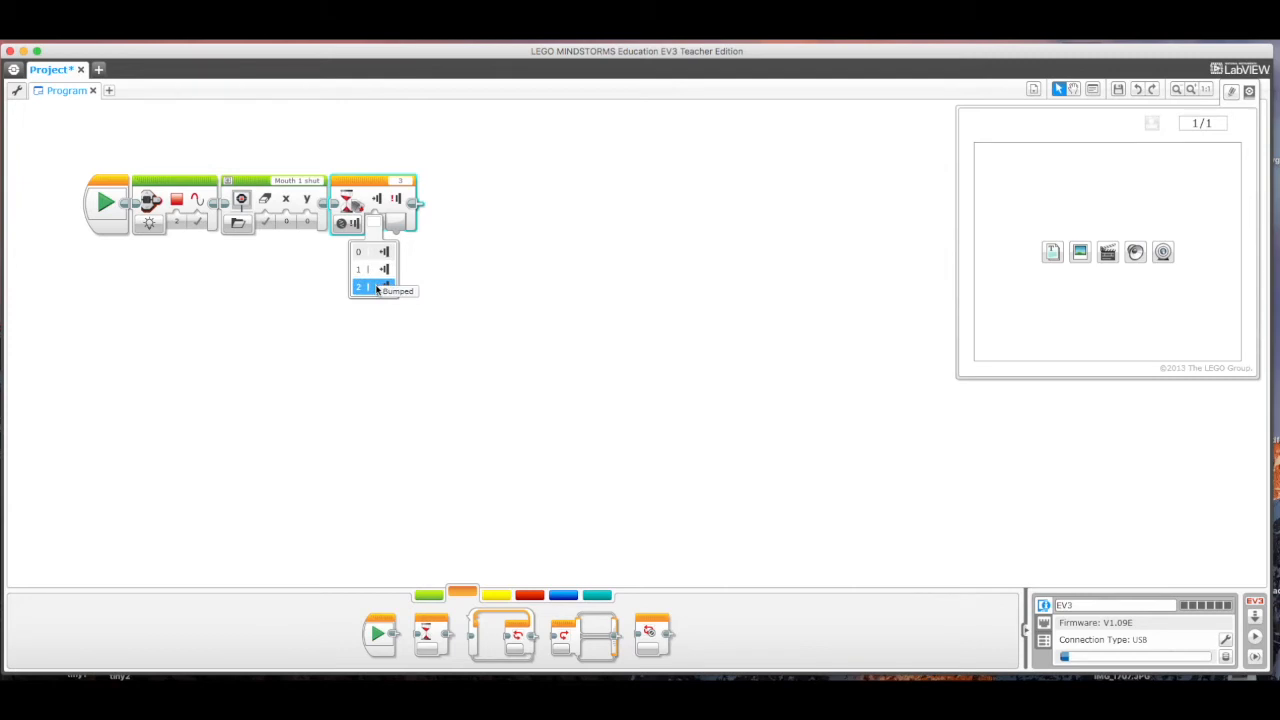
pyautogui.click(360, 287)
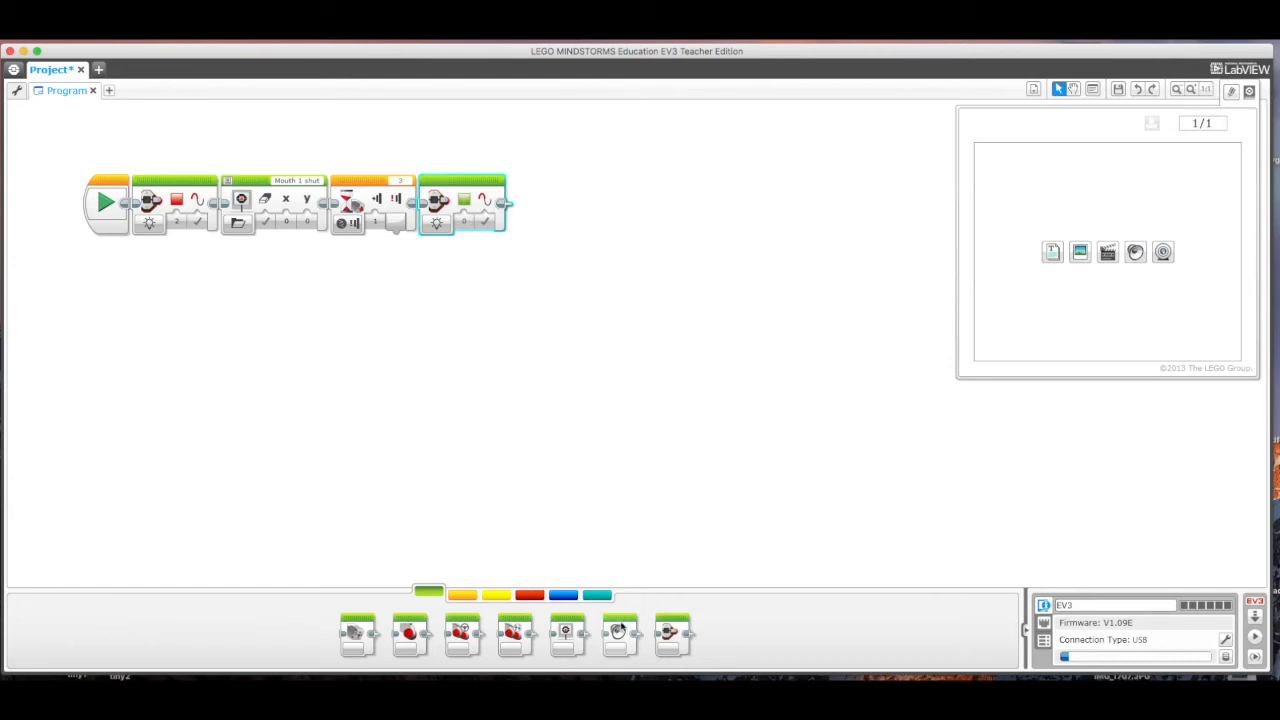
# - Add a Display block after the green light showing the 'Mouth 1 open' image
pyautogui.moveTo(618, 632); pyautogui.dragTo(565, 205)
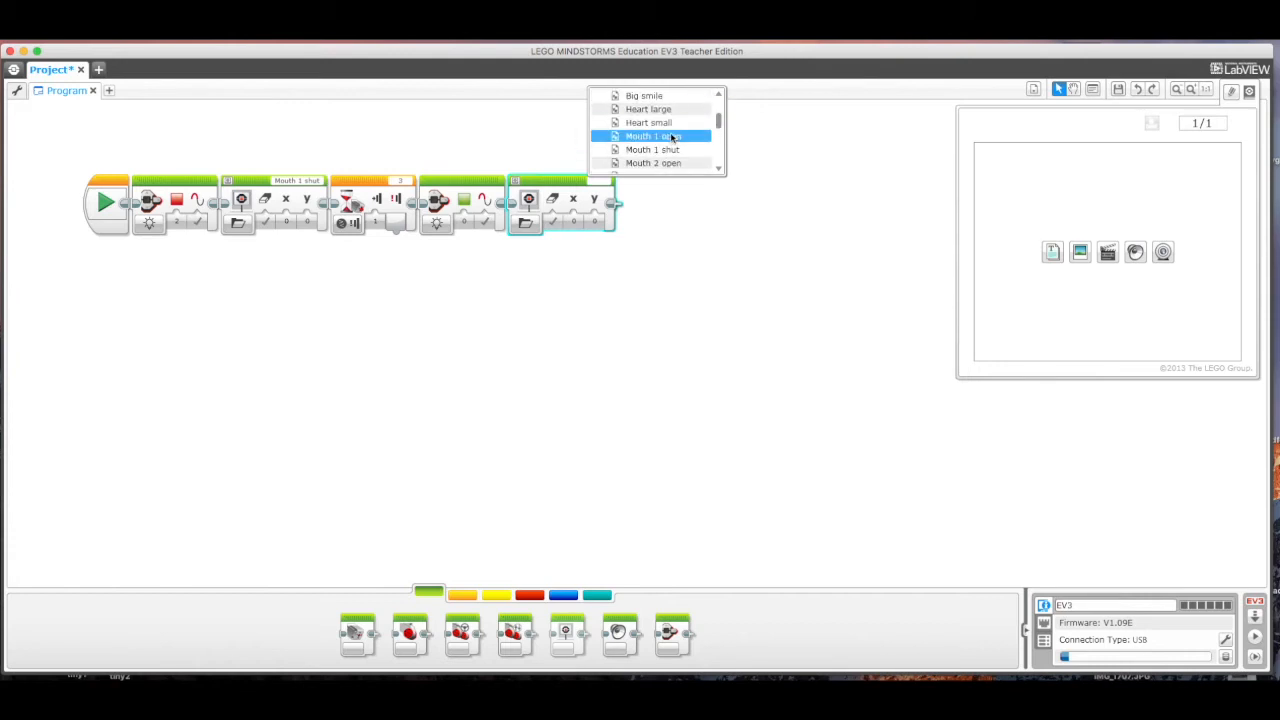
pyautogui.click(648, 135)
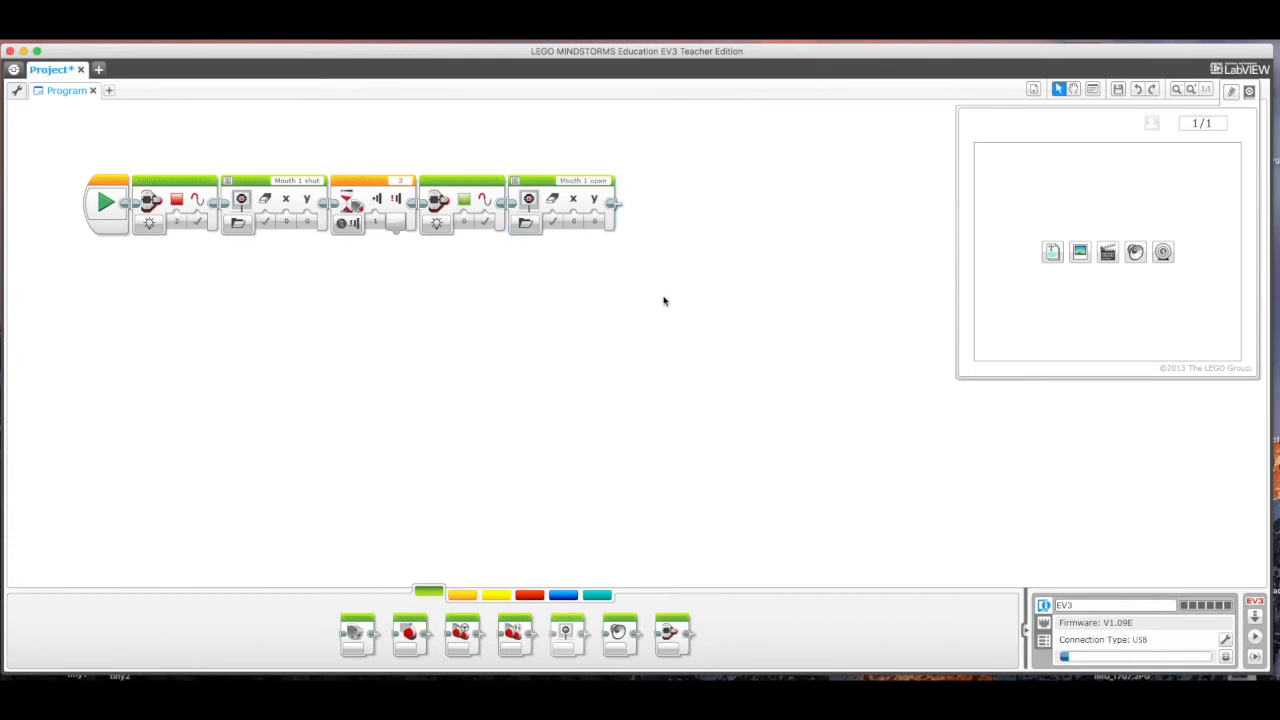
pyautogui.moveTo(475, 530)
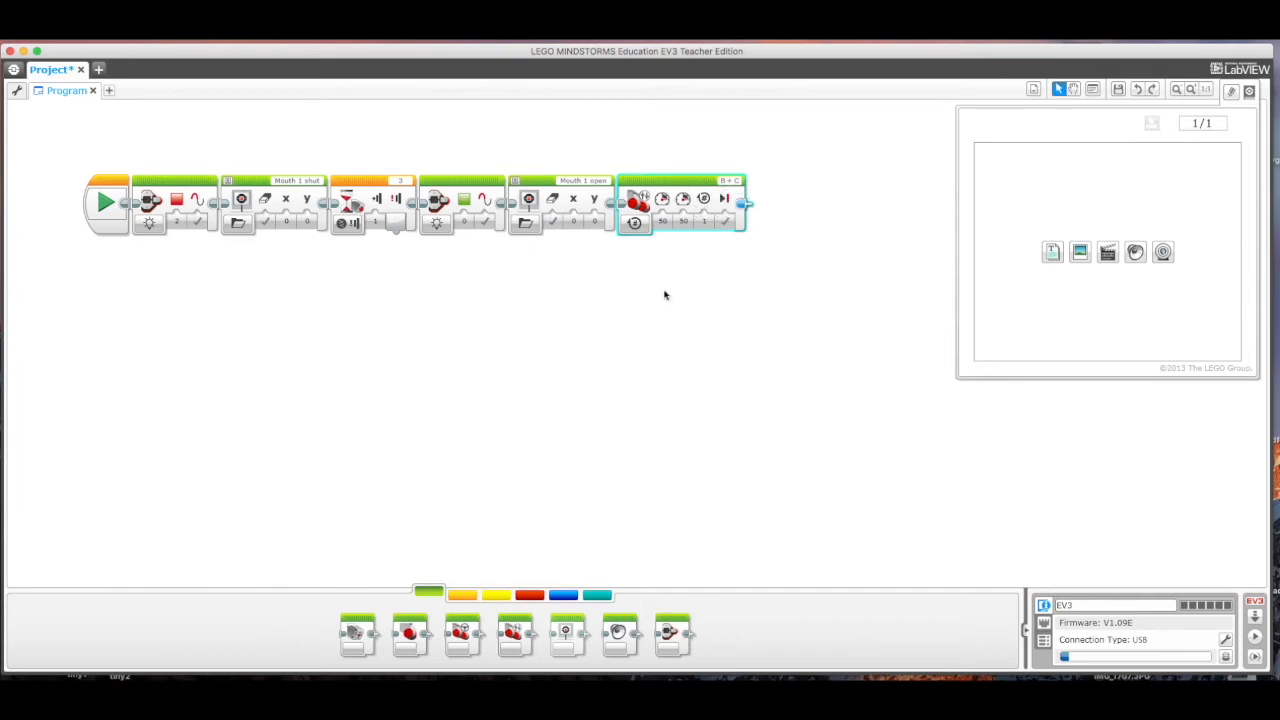
pyautogui.moveTo(513, 632)
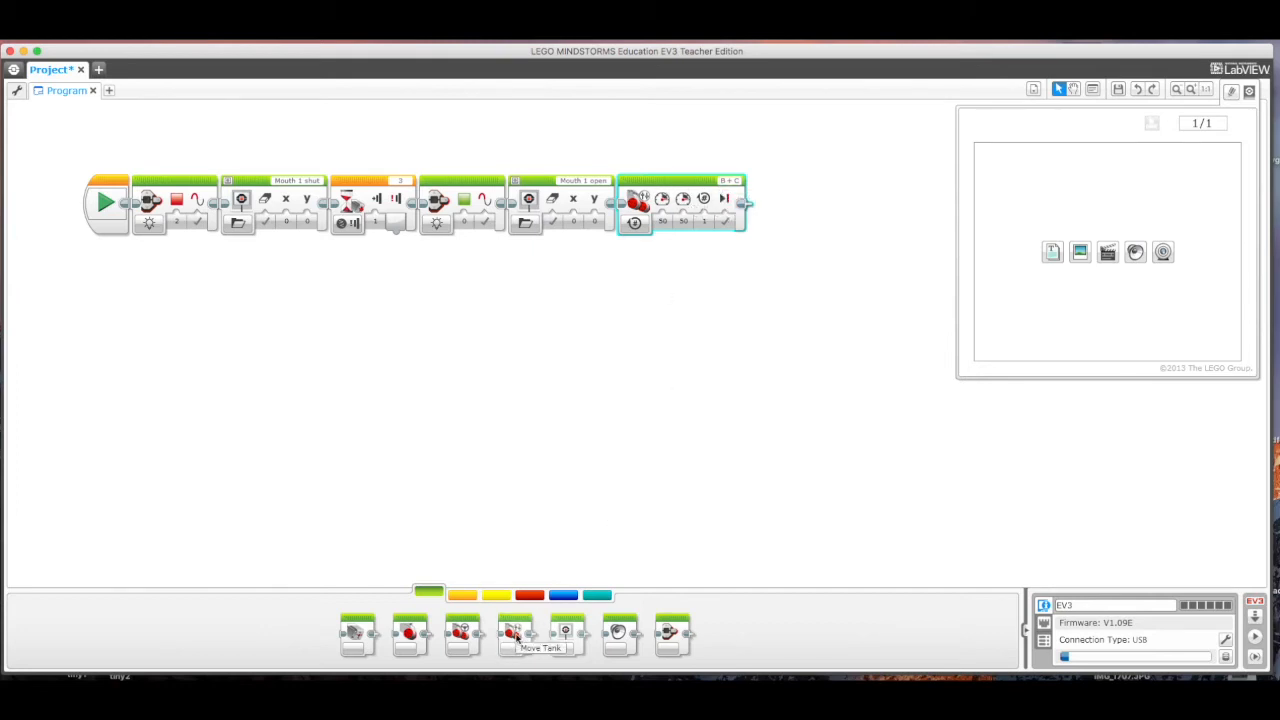
pyautogui.moveTo(515, 638)
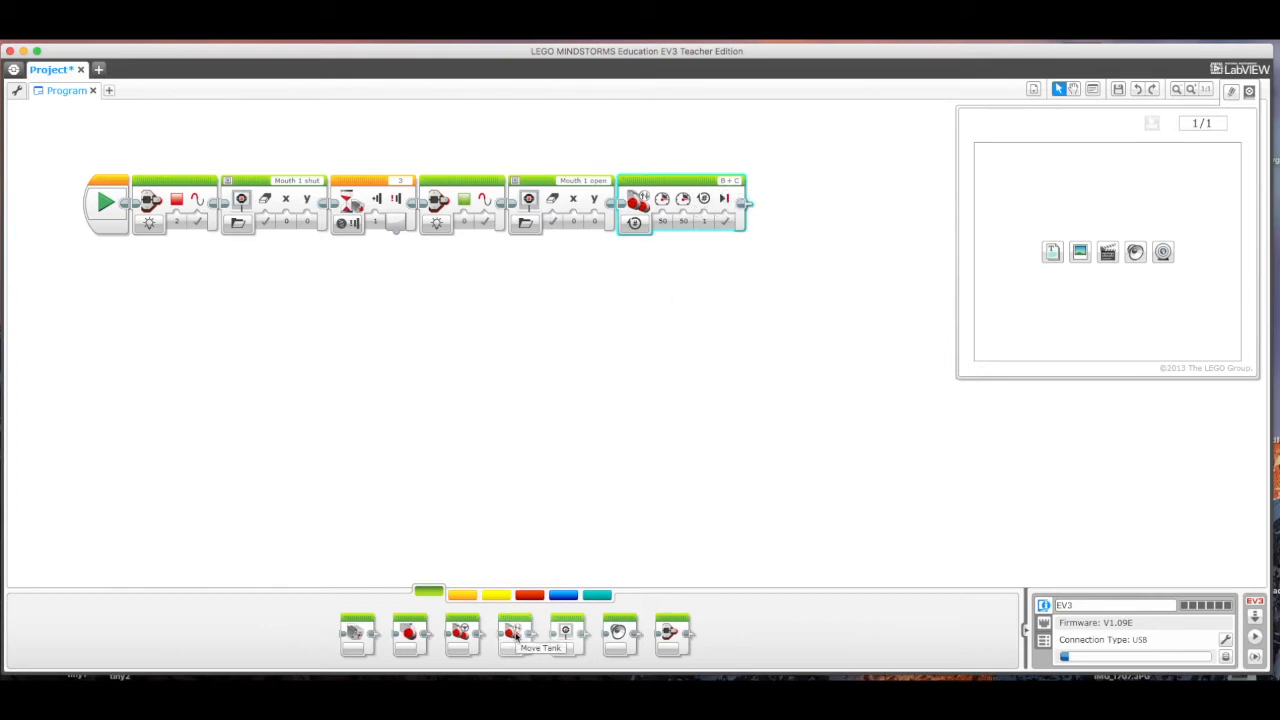
# - Set the Move Tank block to power 20 for 0.6 rotations, On for Rotations
pyautogui.click(662, 222)
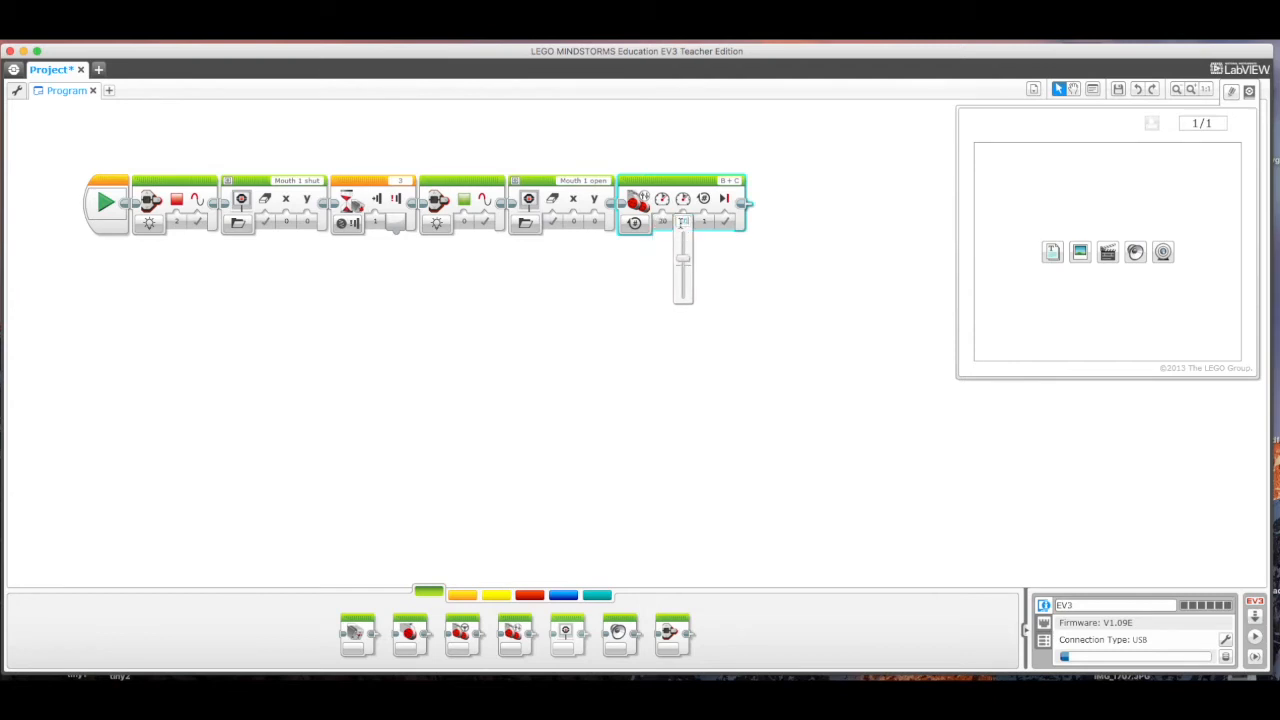
pyautogui.click(745, 263)
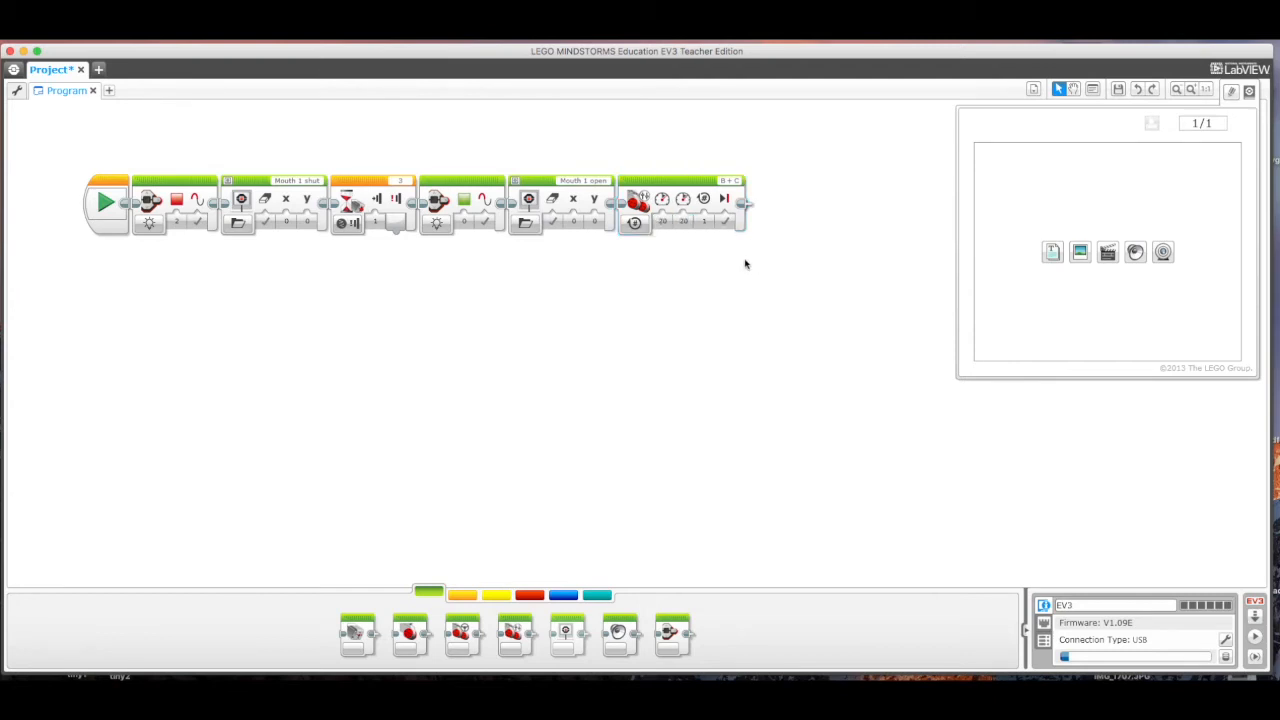
pyautogui.click(685, 200)
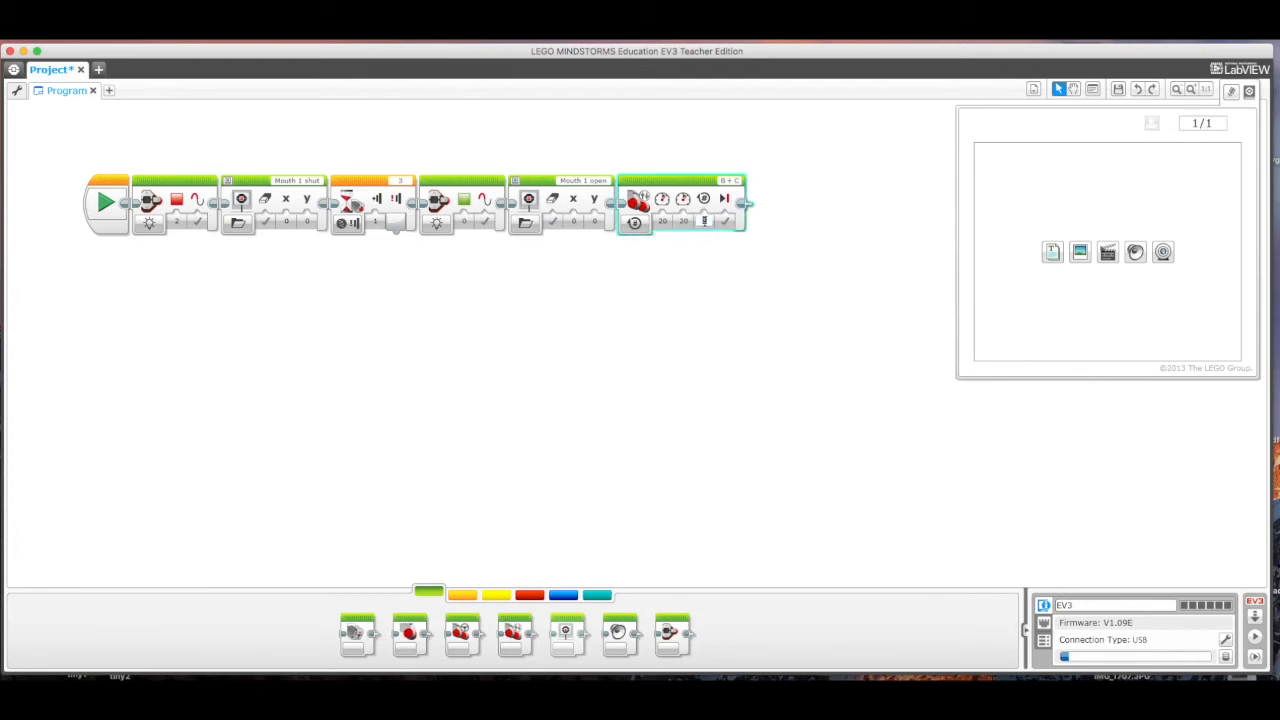
pyautogui.moveTo(703, 198)
pyautogui.write('0.6')
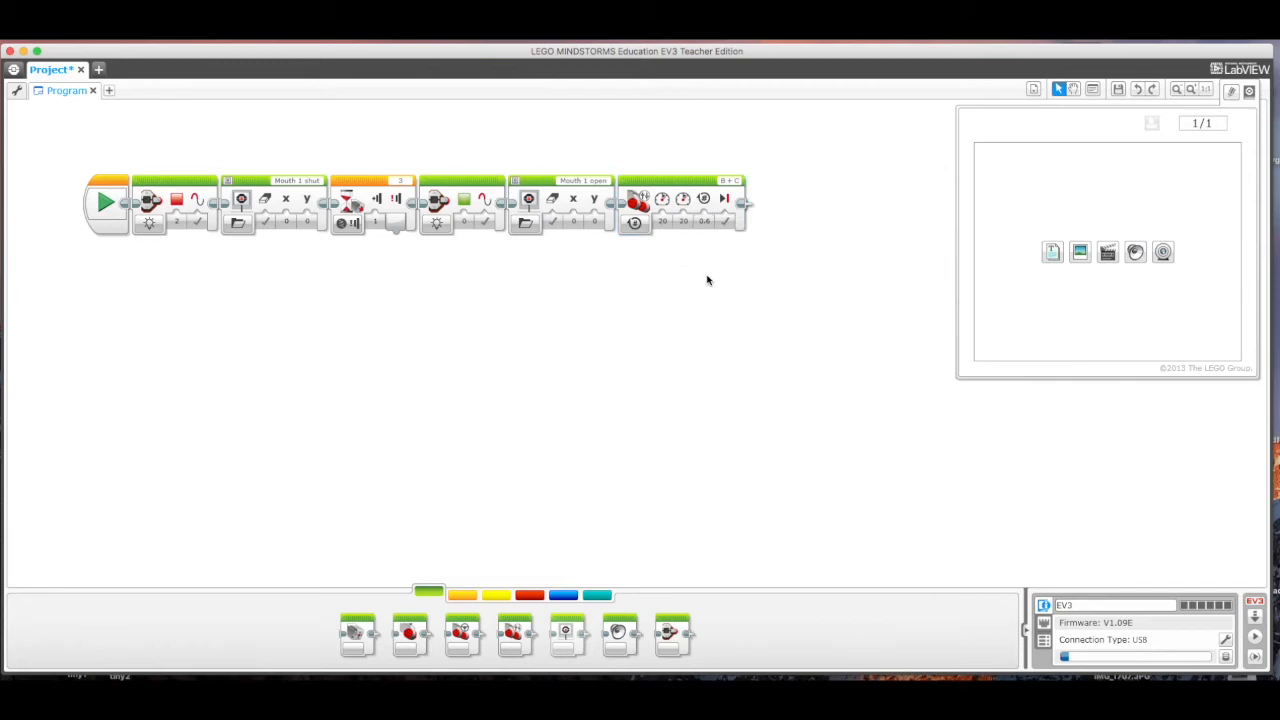
pyautogui.moveTo(704, 198)
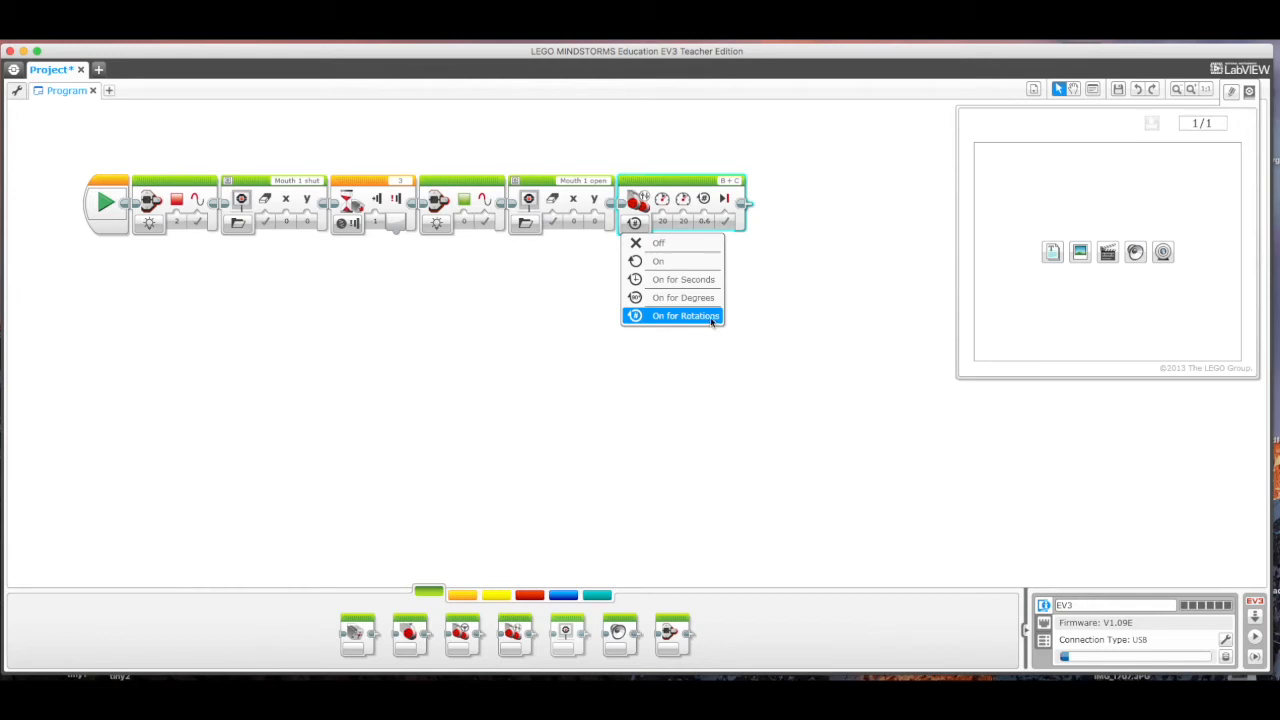
pyautogui.moveTo(683, 297)
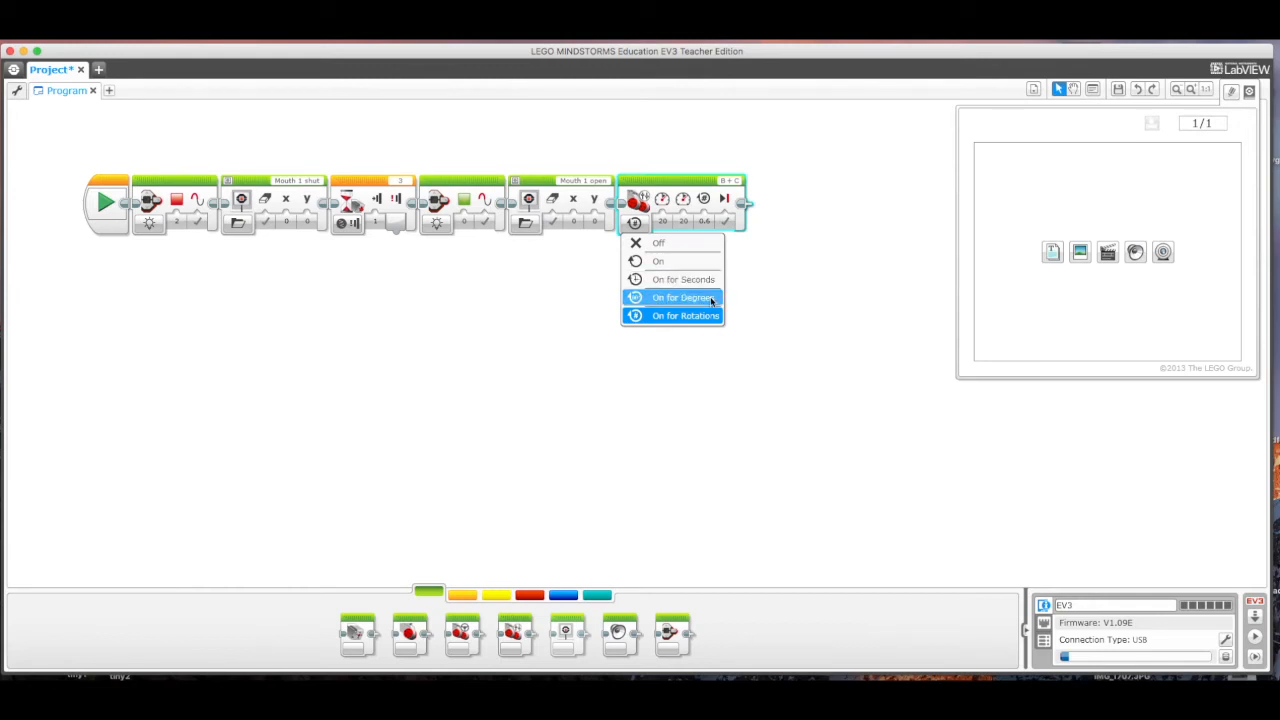
pyautogui.click(683, 297)
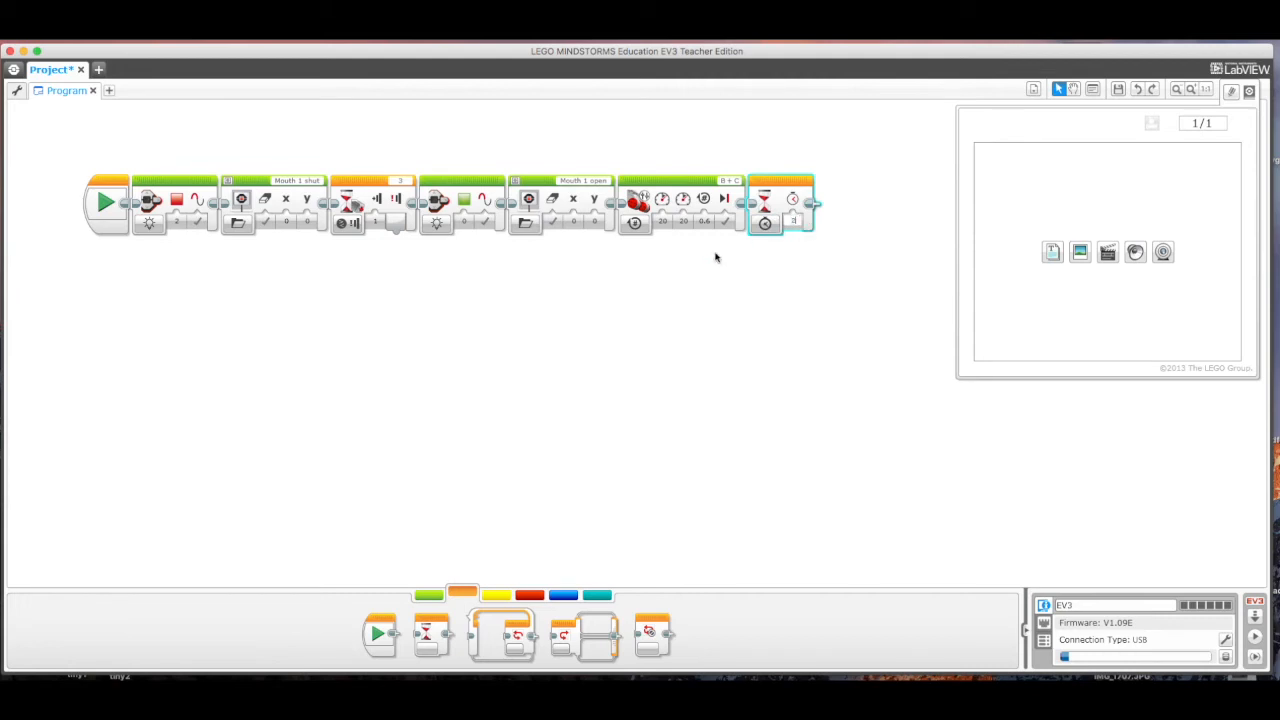
pyautogui.moveTo(707, 235)
pyautogui.write('2')
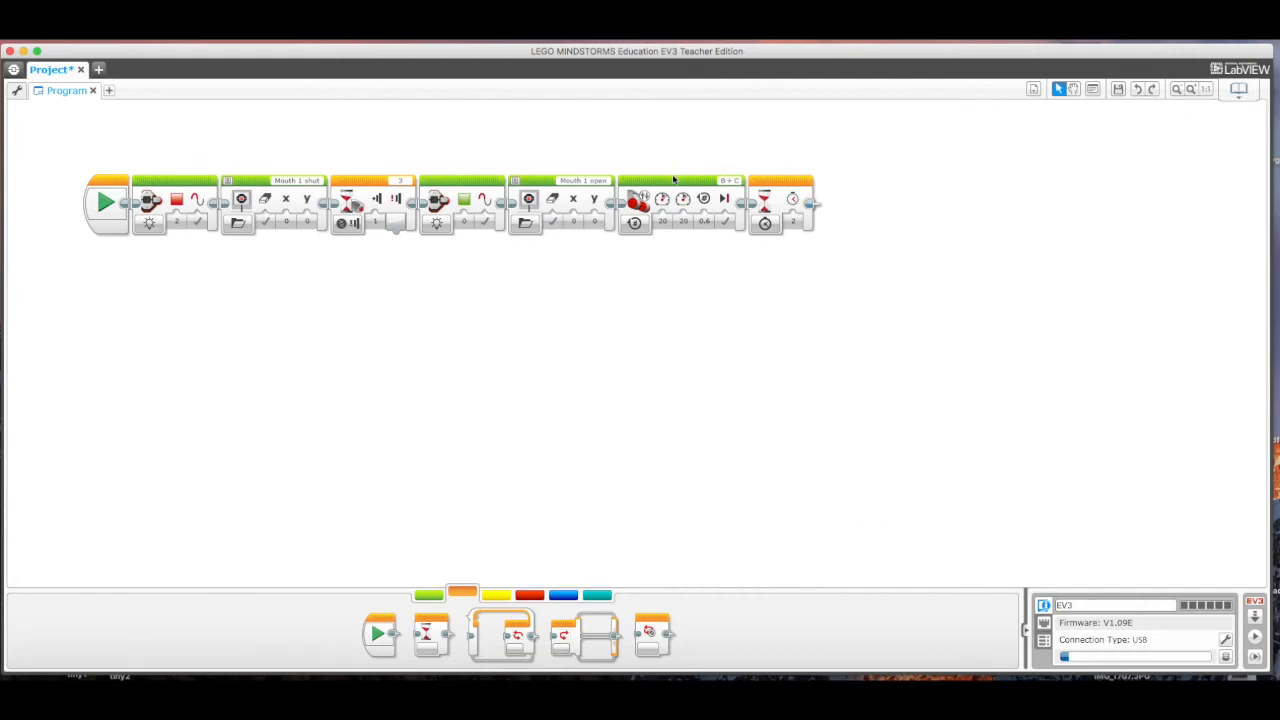
# - Set the second Move Tank block to -20 power on both motors for 0.7 rotations
pyautogui.click(680, 200)
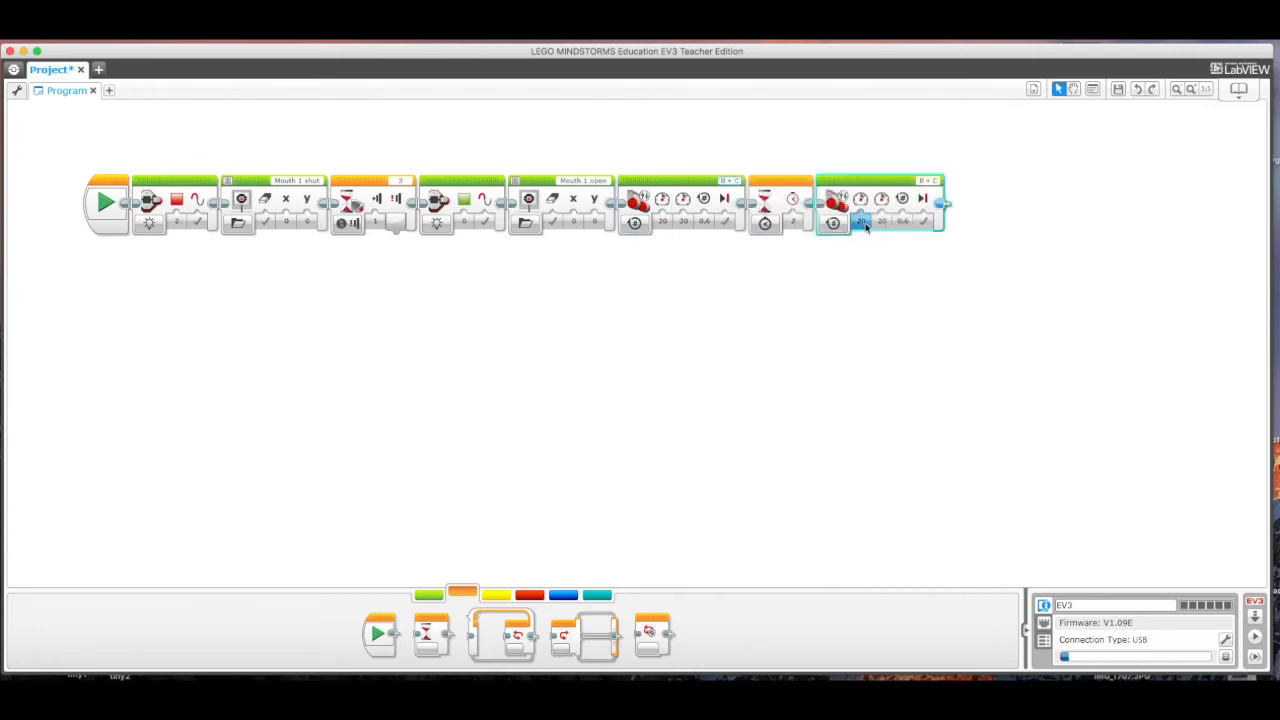
pyautogui.click(861, 222)
pyautogui.write('-20')
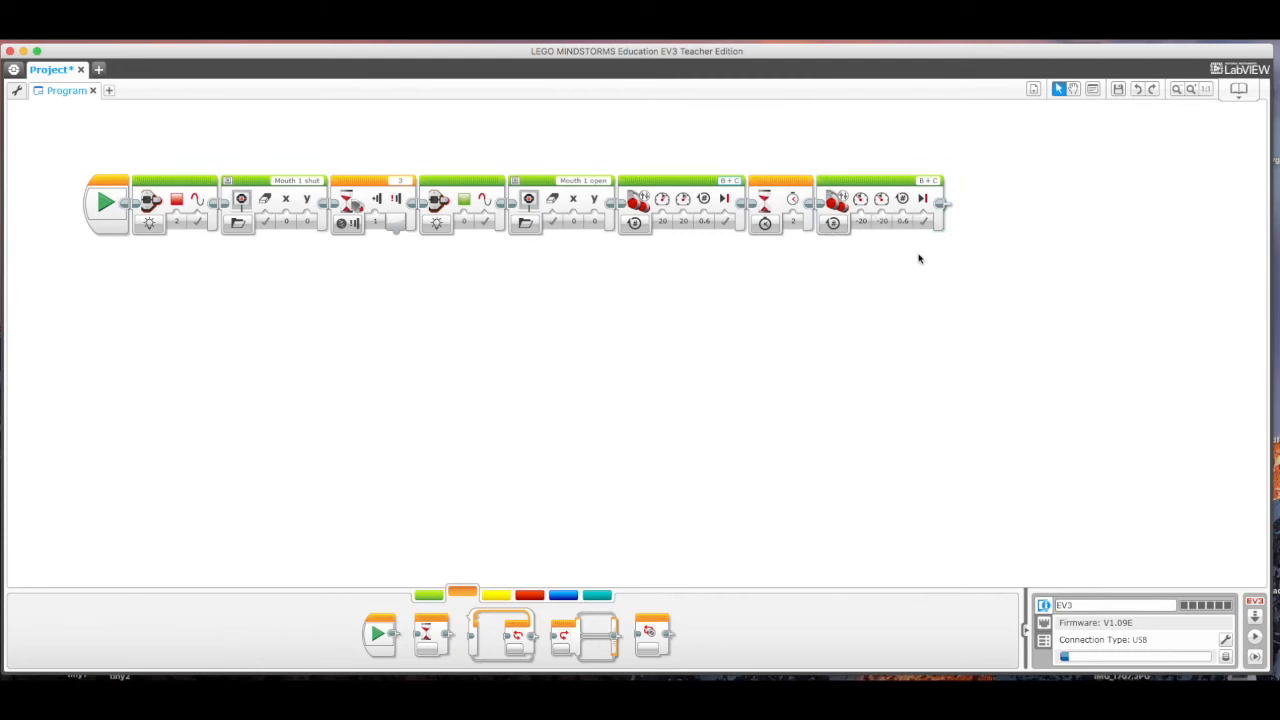
pyautogui.click(880, 200)
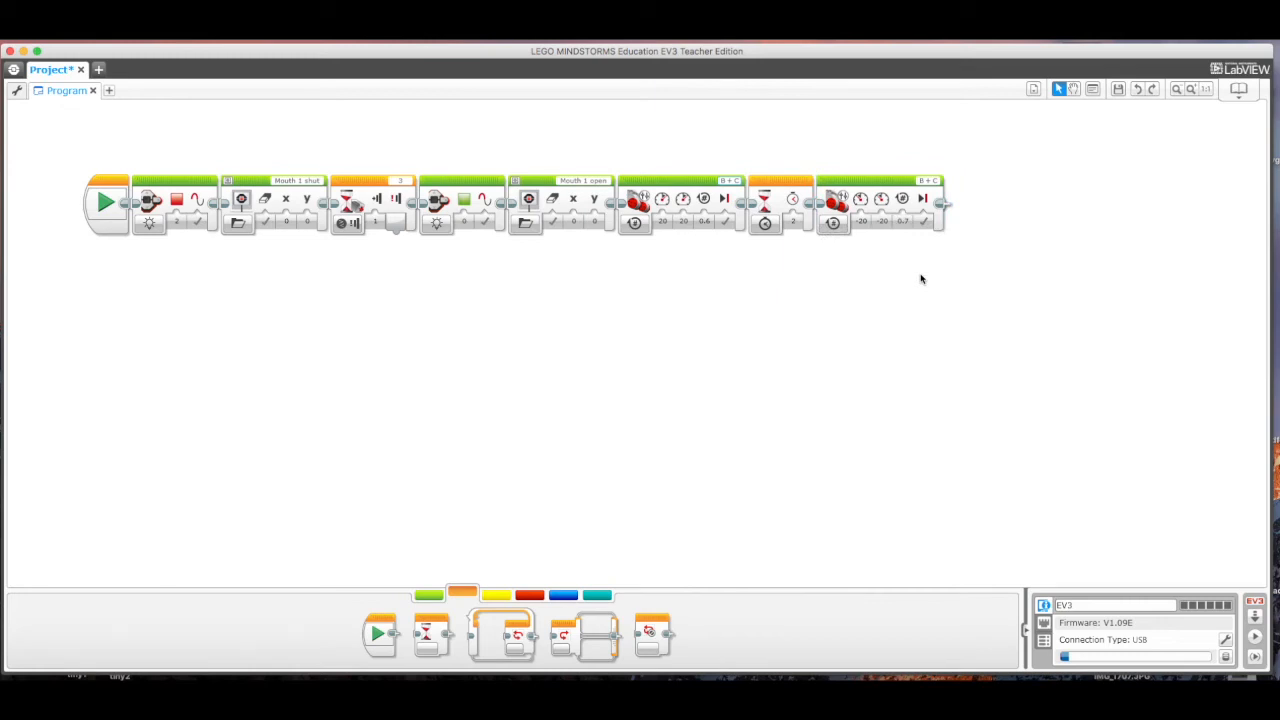
pyautogui.moveTo(919, 279)
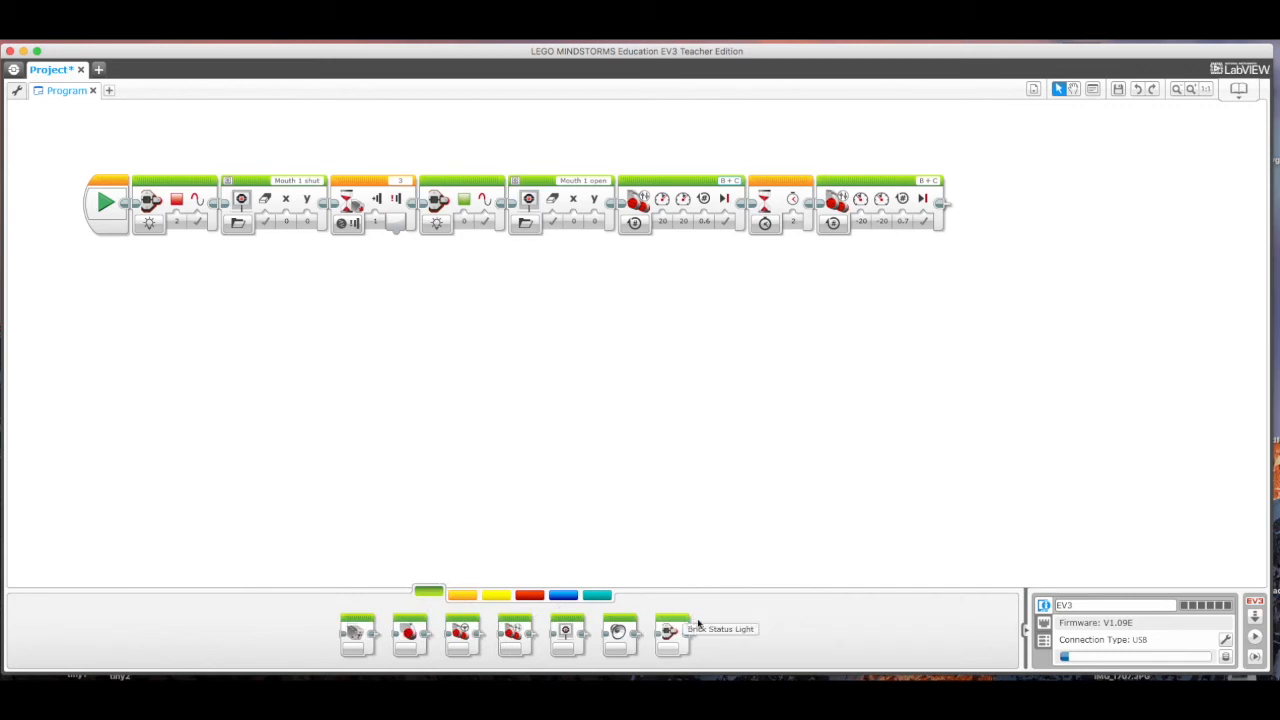
# - Add an orange Brick Status Light block and a Sound block at the program's end
pyautogui.moveTo(670, 635); pyautogui.dragTo(995, 203)
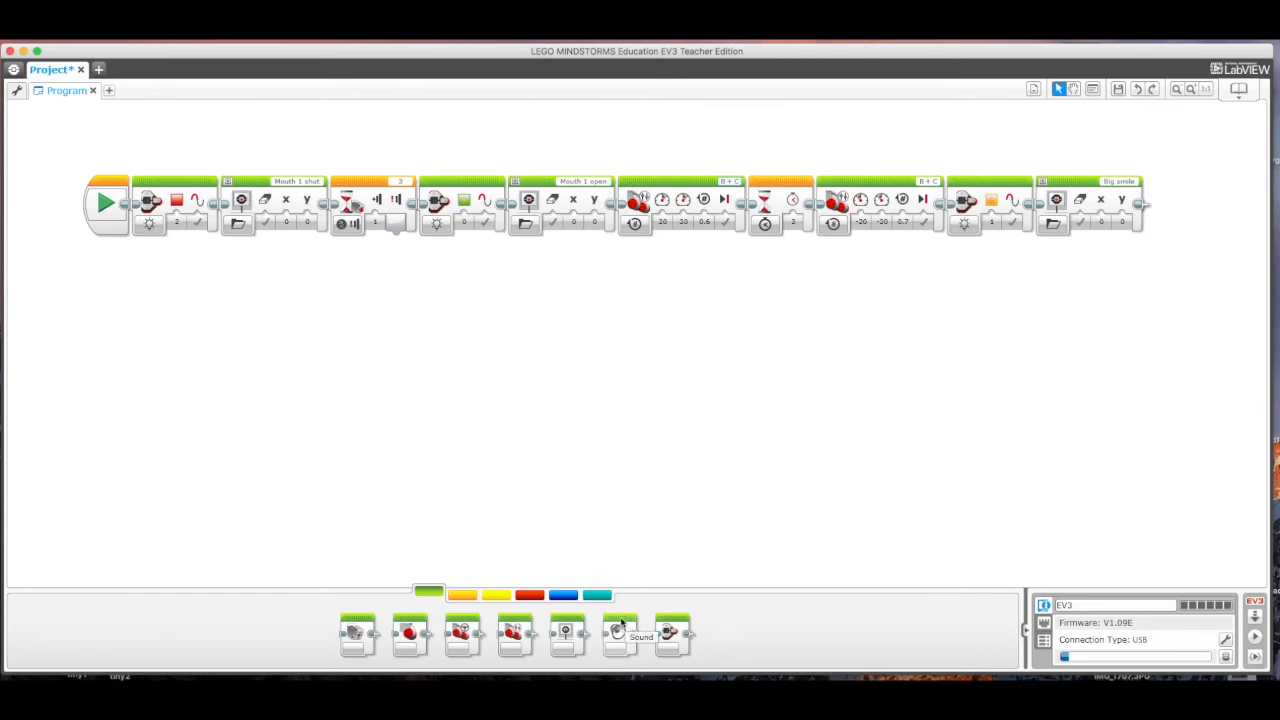
pyautogui.moveTo(618, 630); pyautogui.dragTo(798, 478)
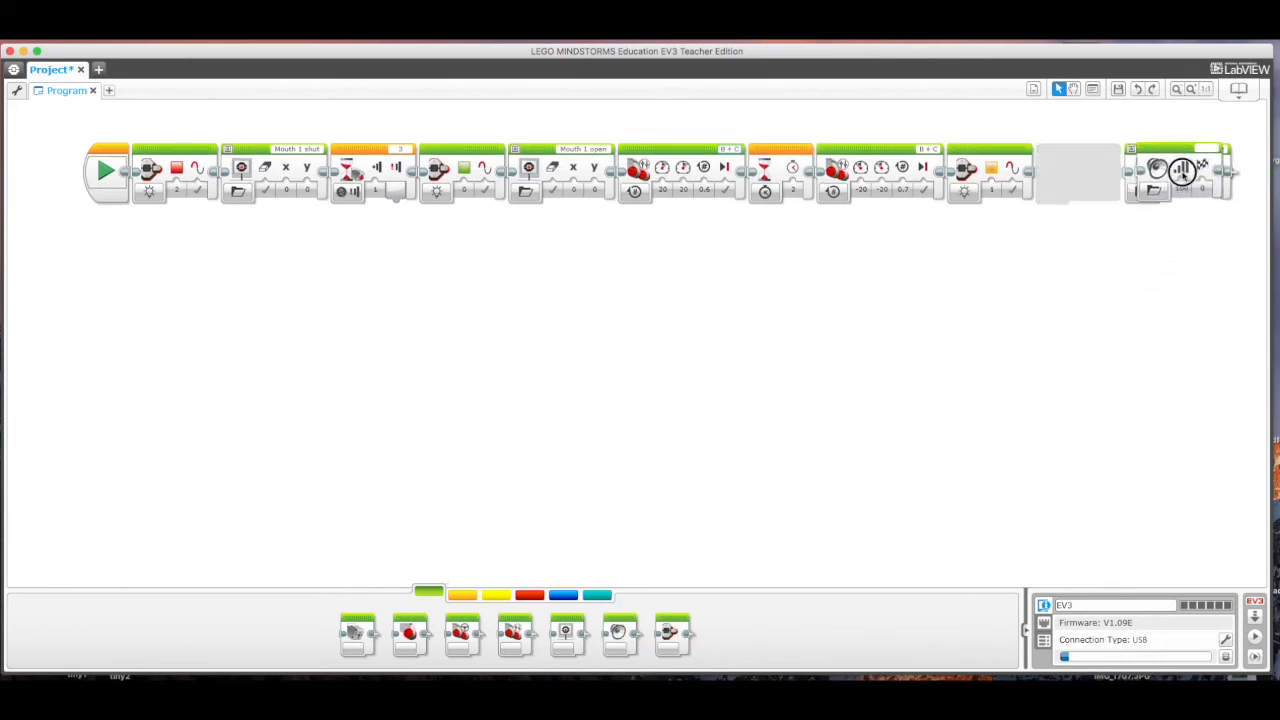
# - Place the Big smile display before the final Sound block and set that sound to Crunching
pyautogui.click(1055, 170)
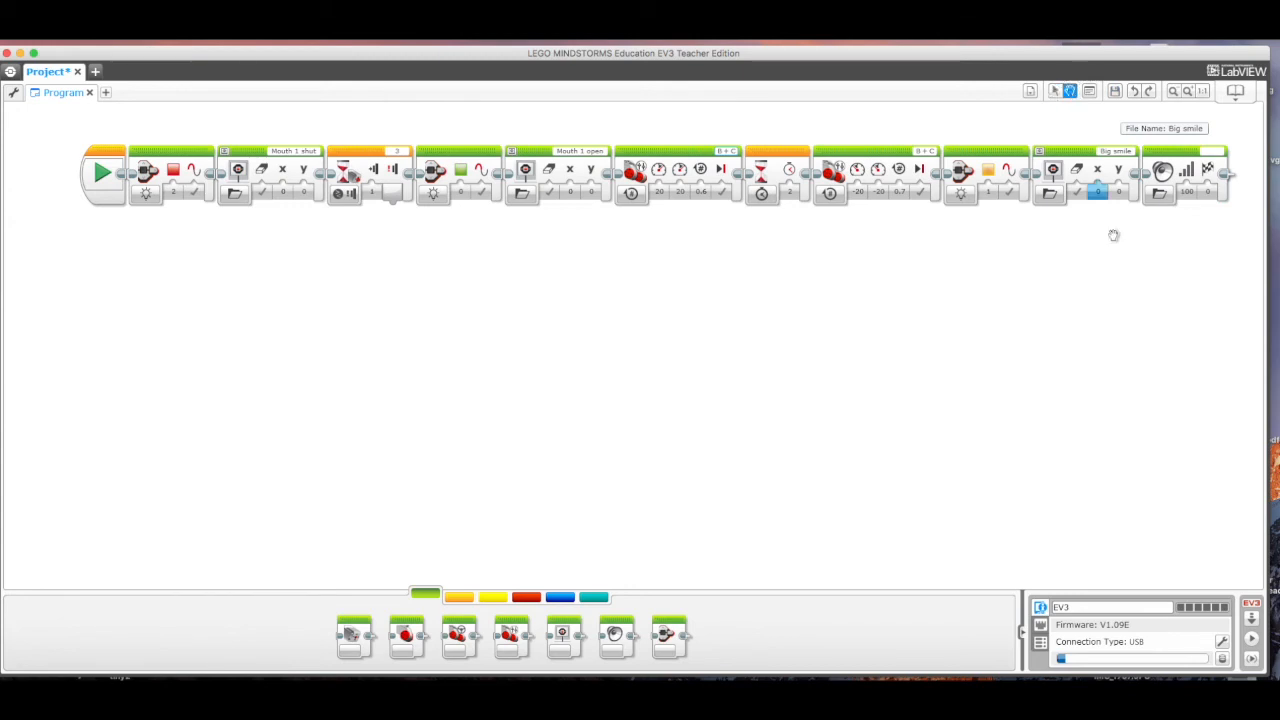
pyautogui.click(1056, 91)
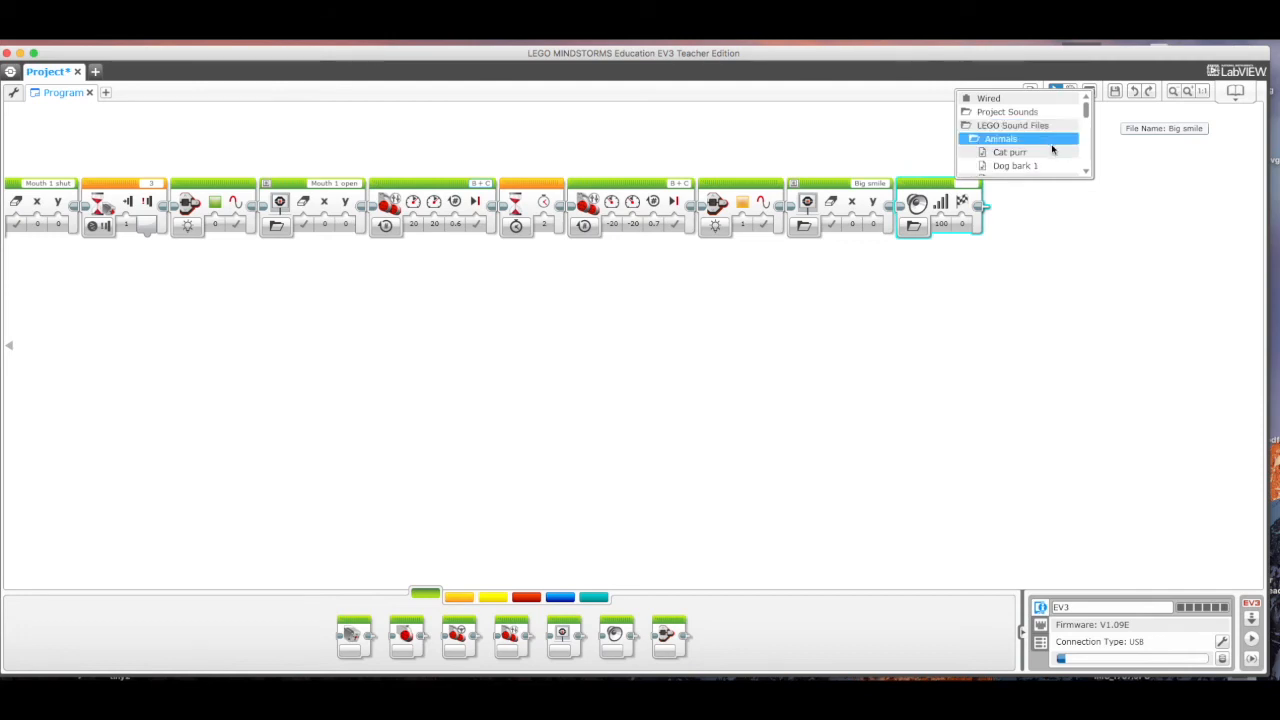
pyautogui.scroll(-3)
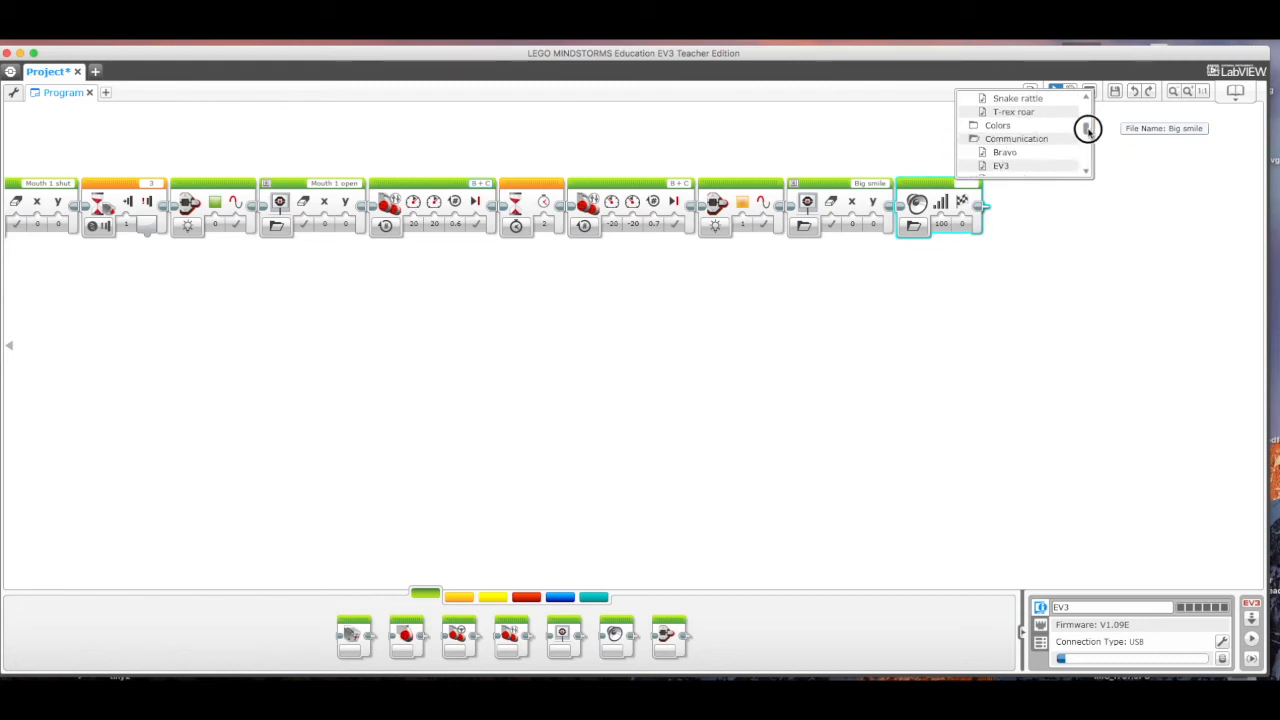
pyautogui.scroll(-3)
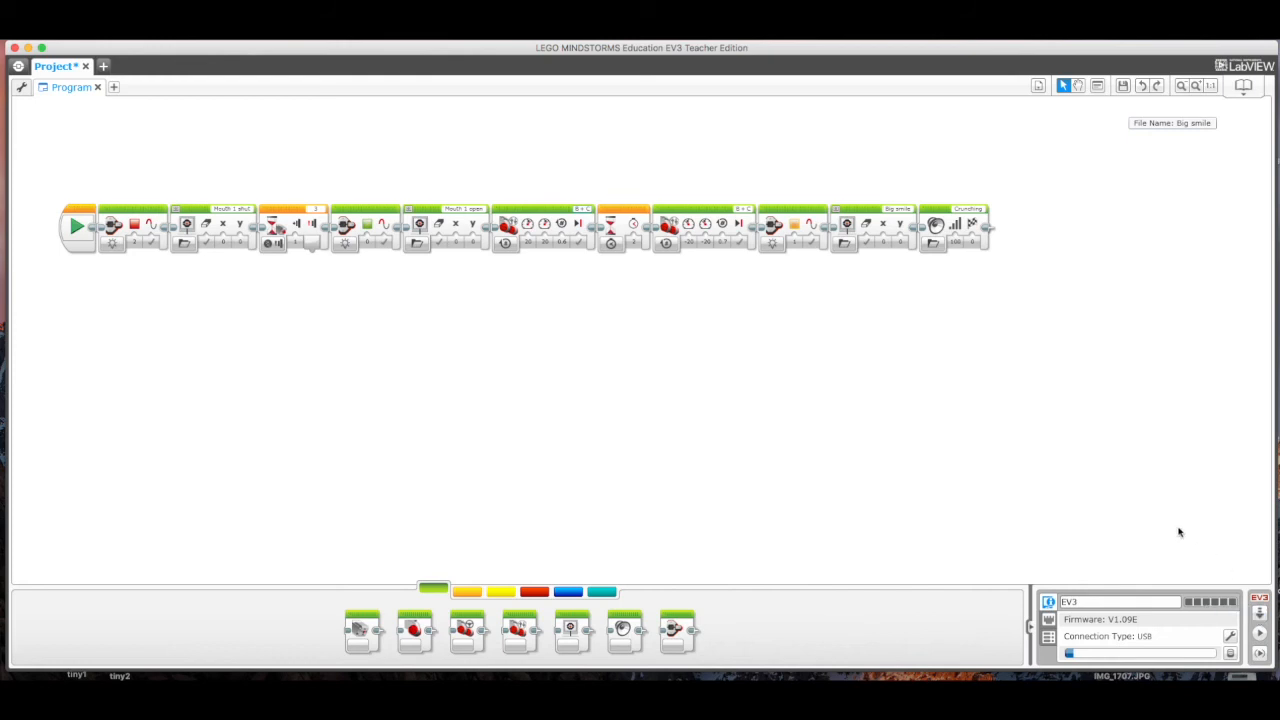
pyautogui.moveTo(83, 127)
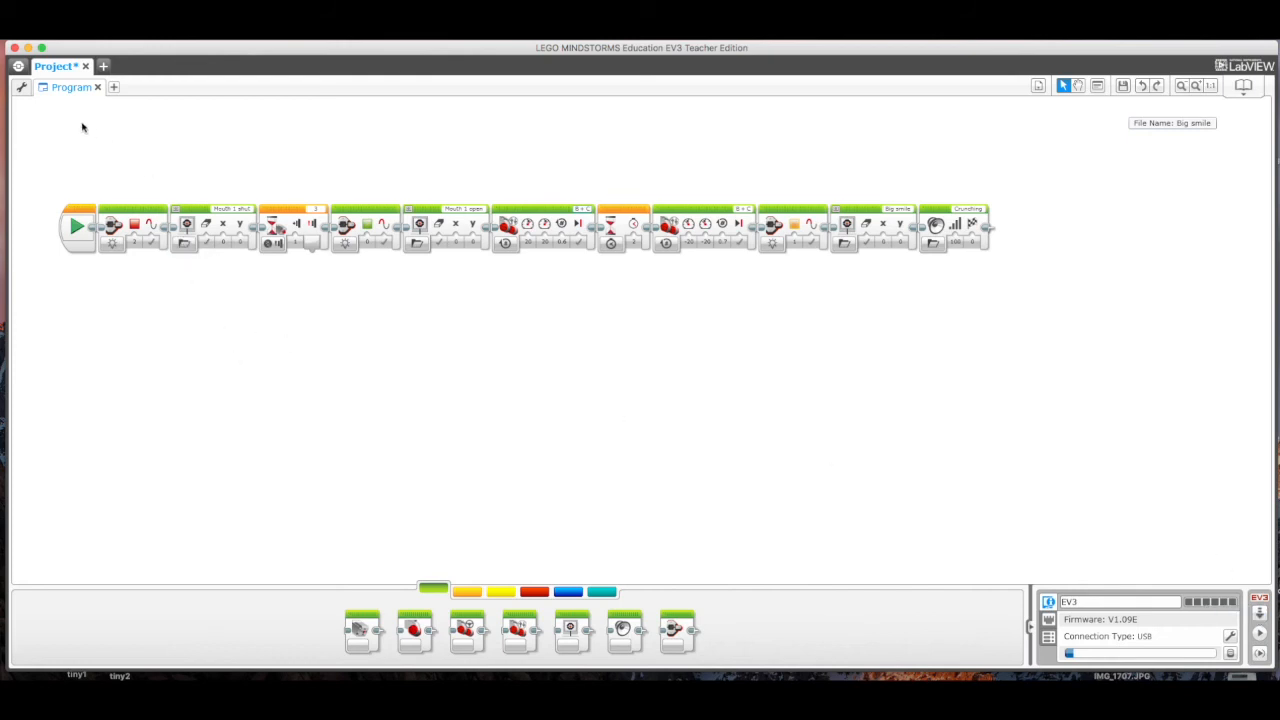
# - Save the project as 'Camp 2017' with Save Project As
pyautogui.click(18, 66)
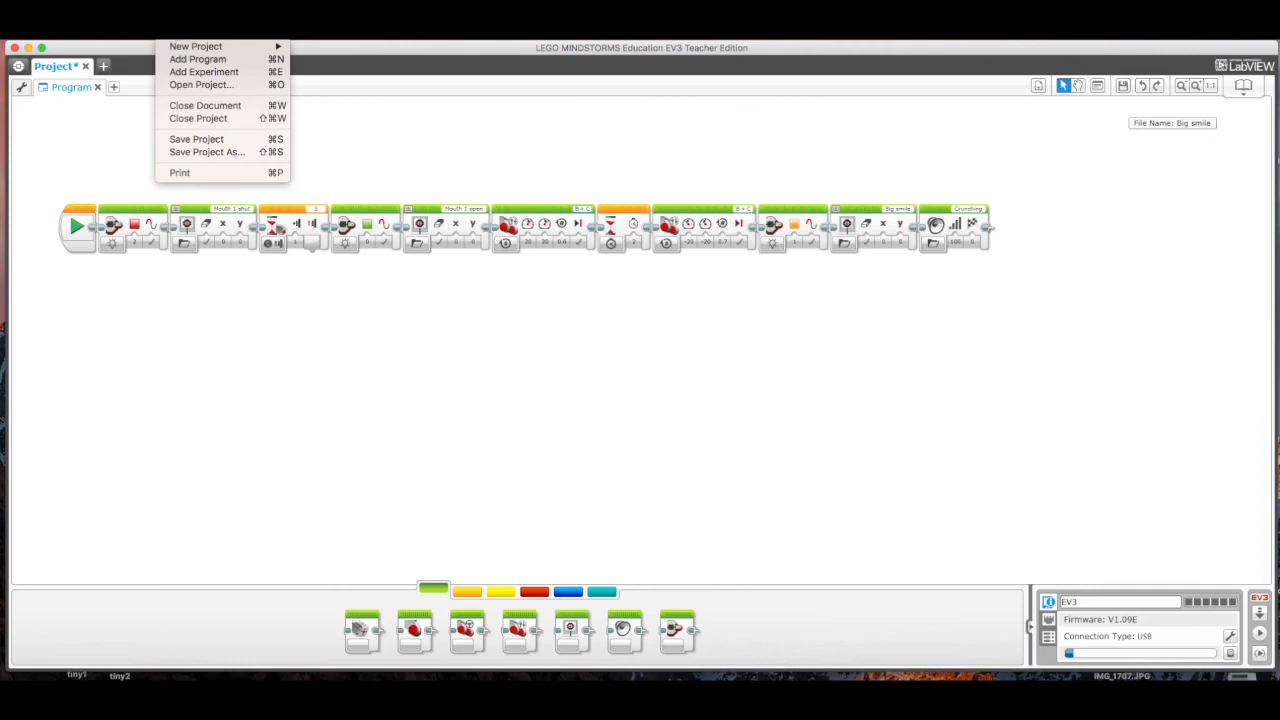
pyautogui.moveTo(206, 152)
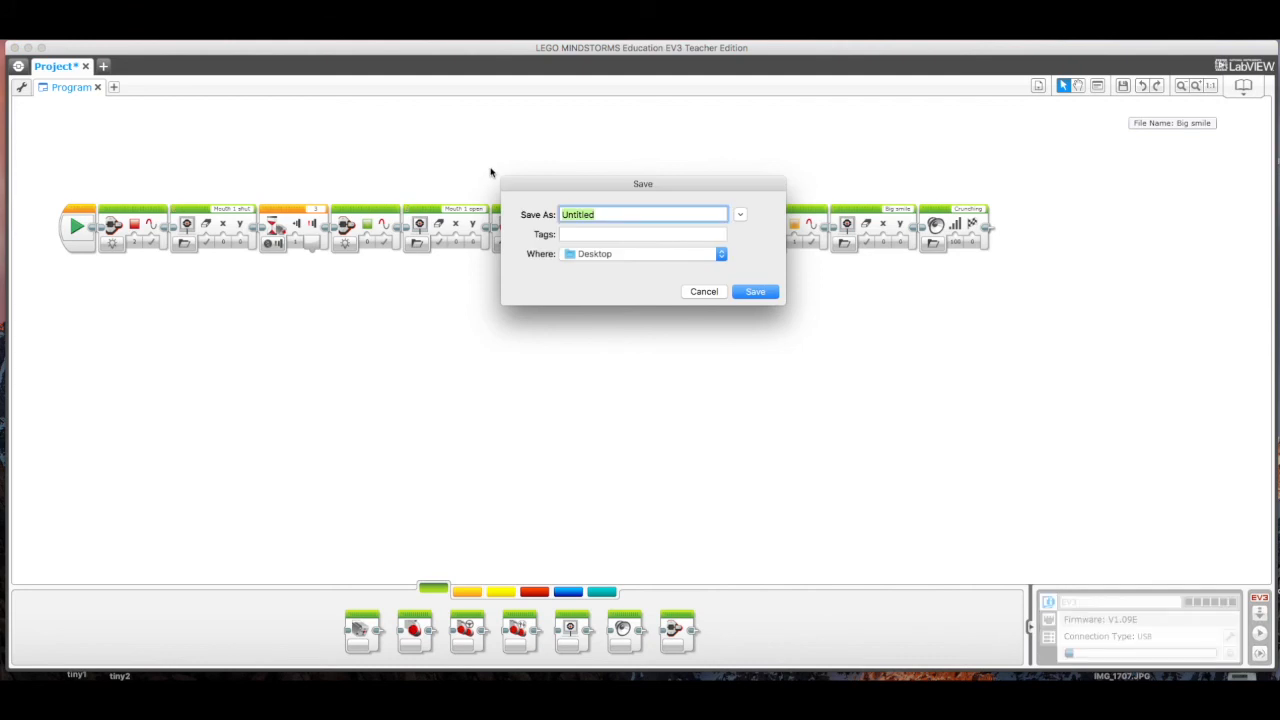
pyautogui.write('Camp 2017')
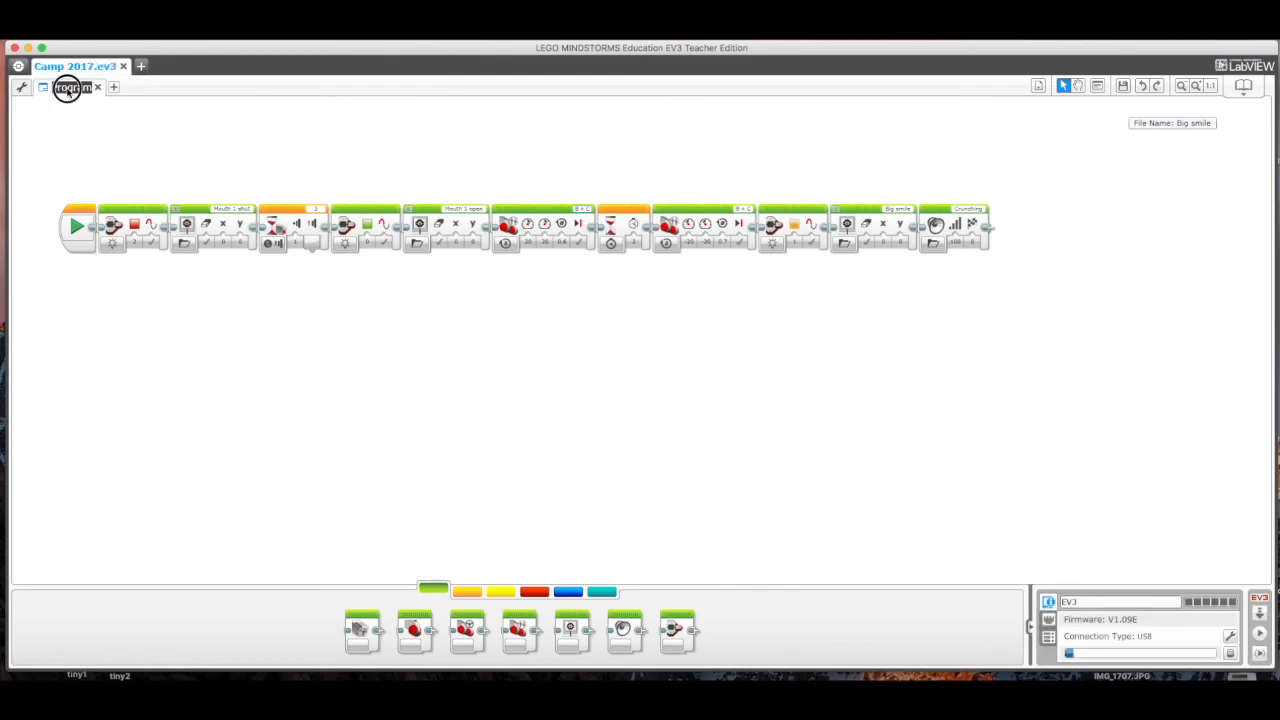
# - Rename the program tab to 'Picture Box'
pyautogui.click(70, 87)
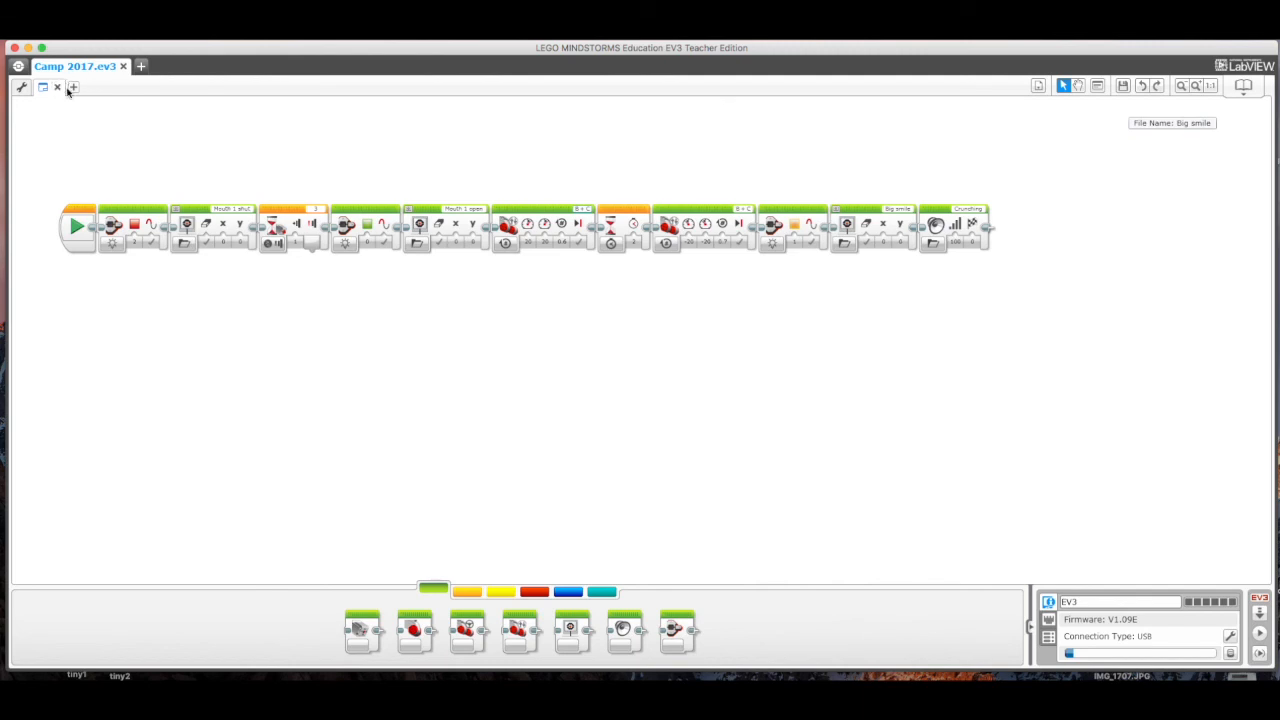
pyautogui.click(72, 87)
pyautogui.write('Picture Box')
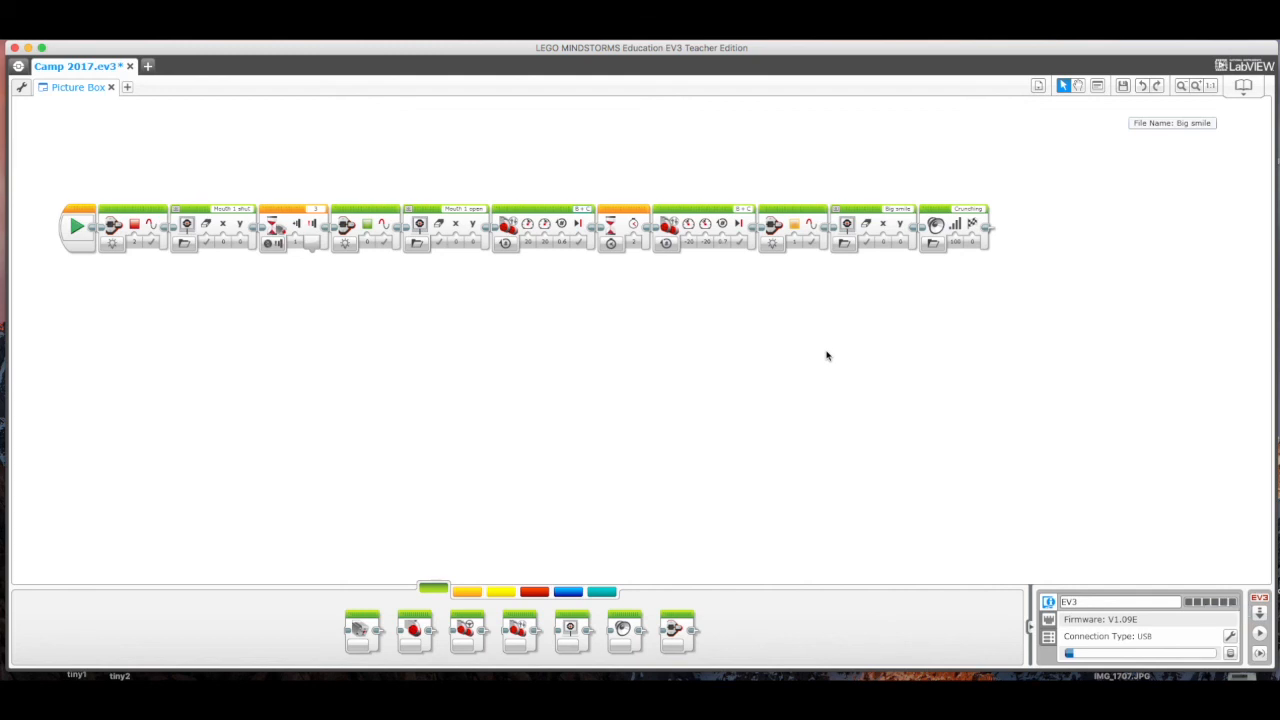
pyautogui.moveTo(165, 338)
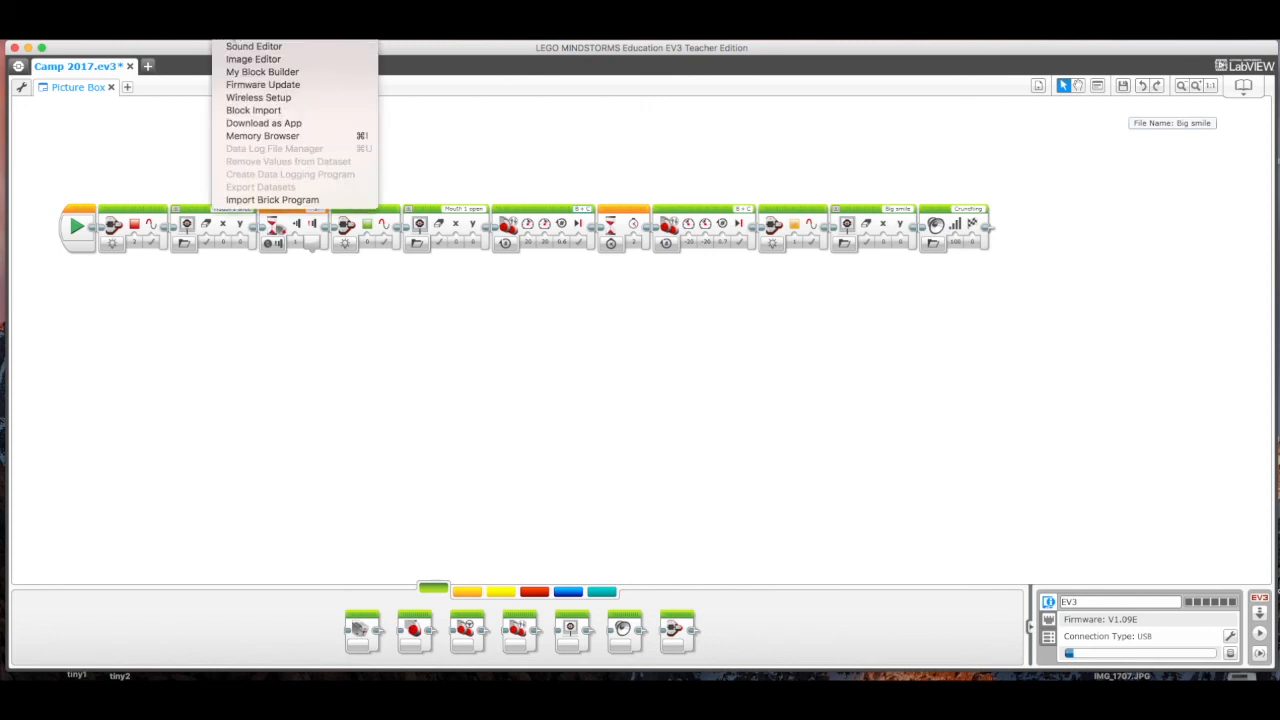
pyautogui.moveTo(253, 46)
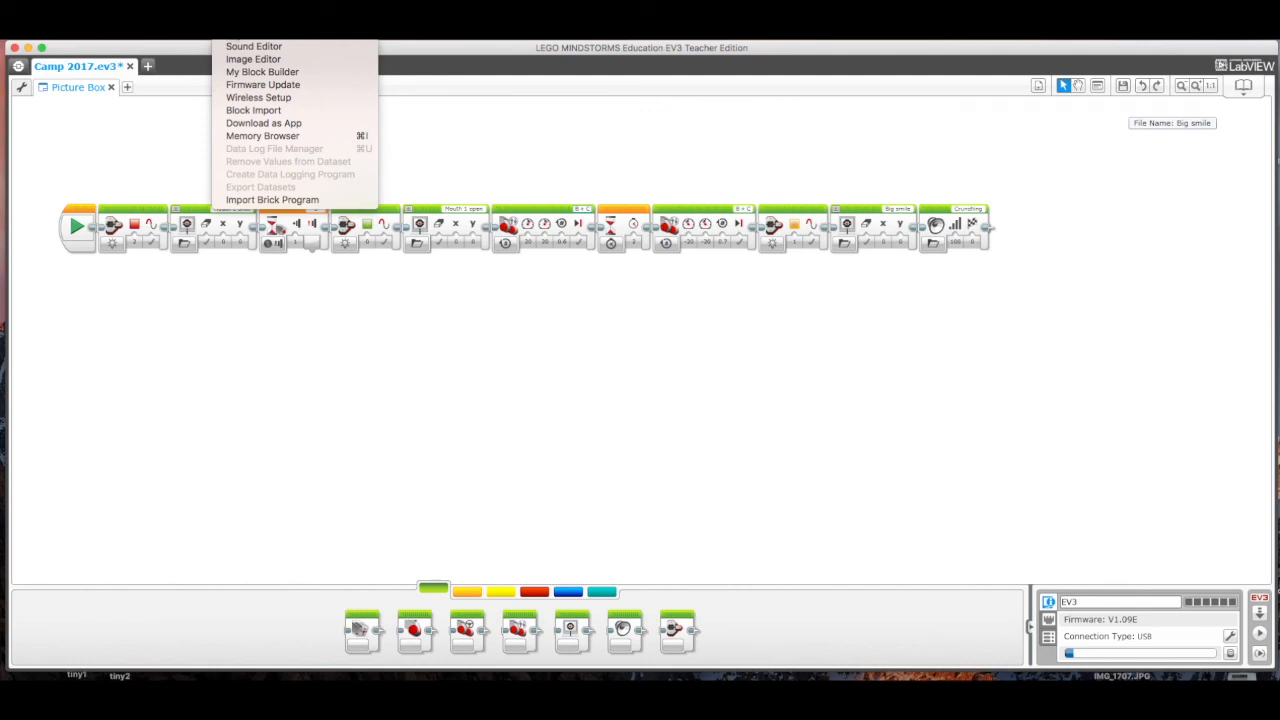
pyautogui.moveTo(254, 46)
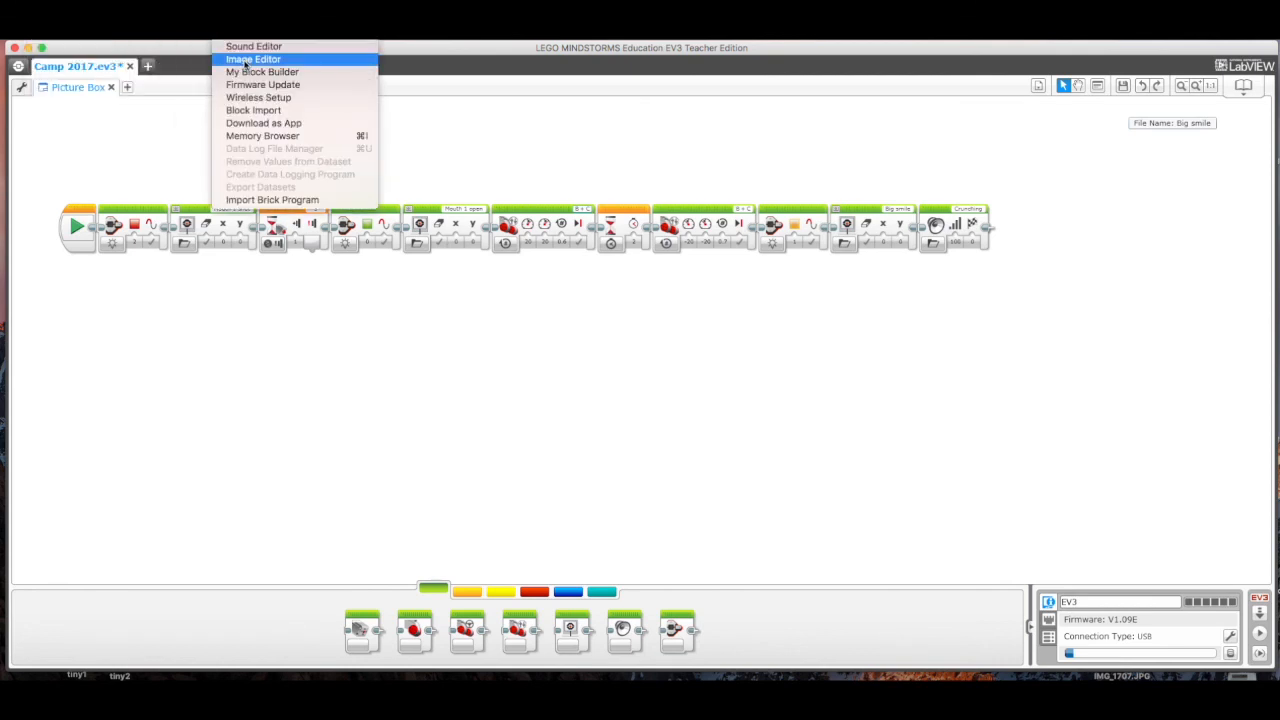
# - Launch the Image Editor from the Tools menu with a blank canvas
pyautogui.click(252, 58)
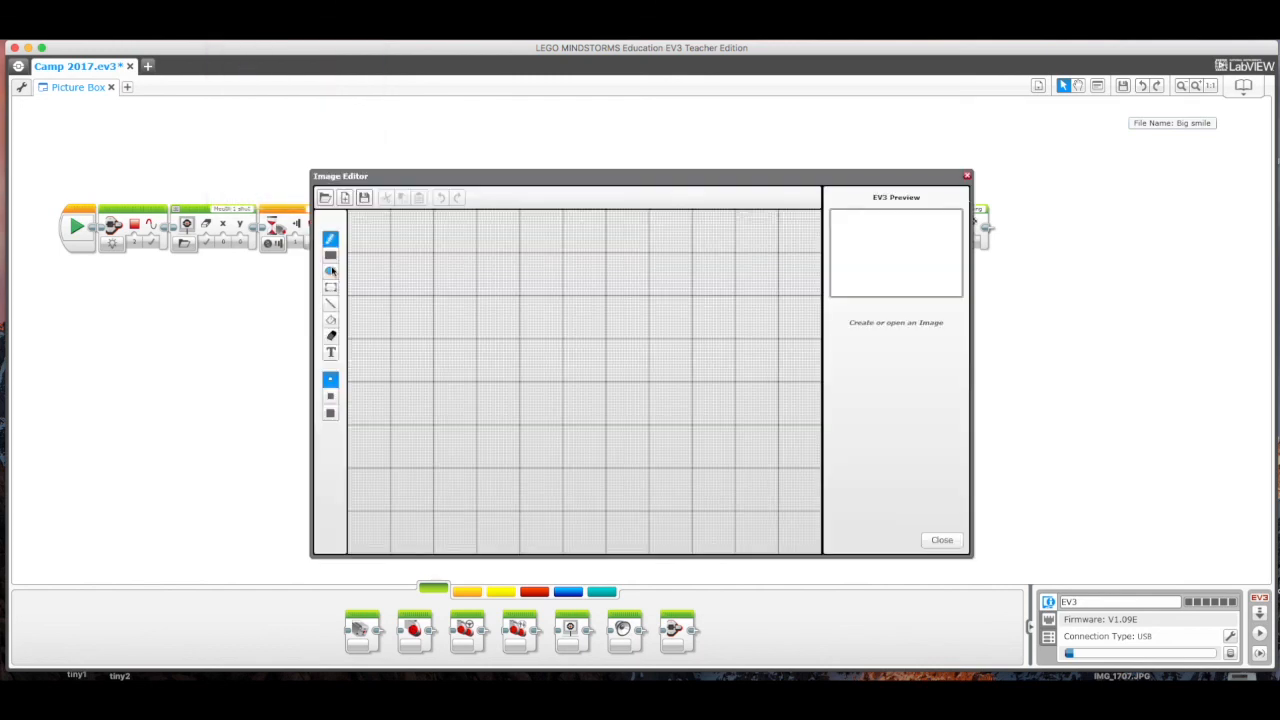
# - Sketch a face with eyes, nose and smile on the canvas
pyautogui.click(331, 271)
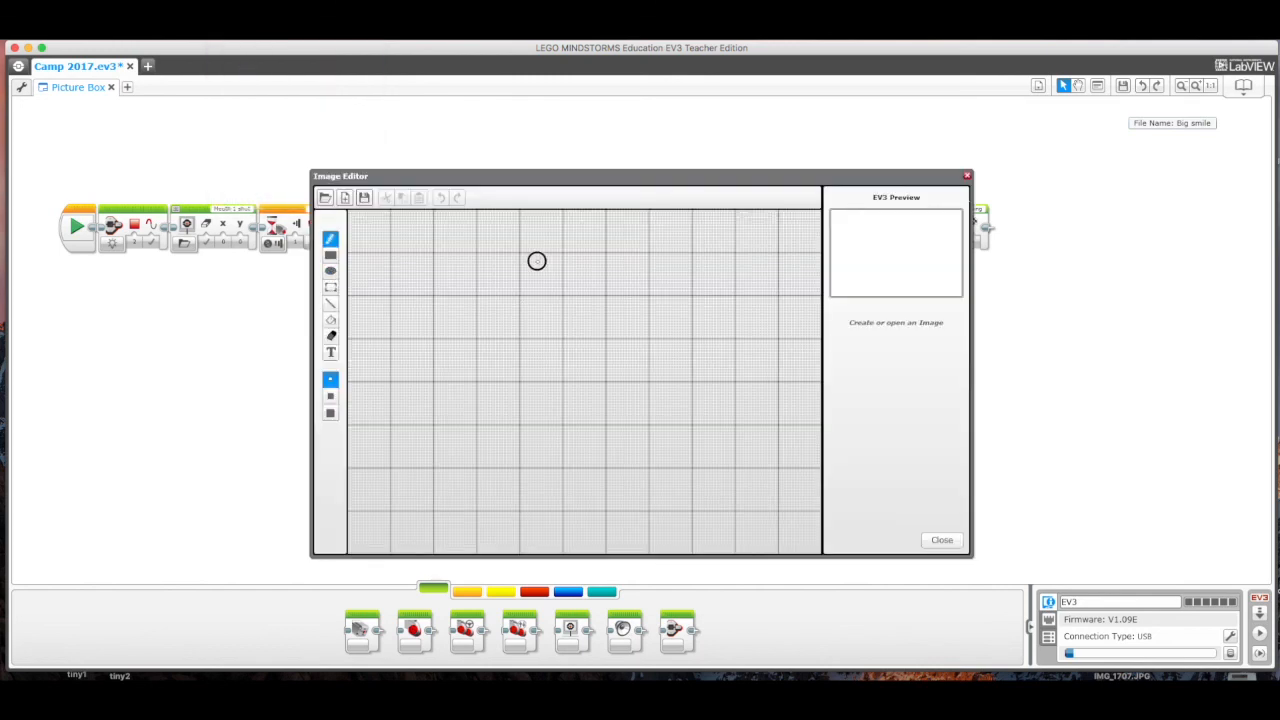
pyautogui.moveTo(537, 261); pyautogui.dragTo(730, 267)
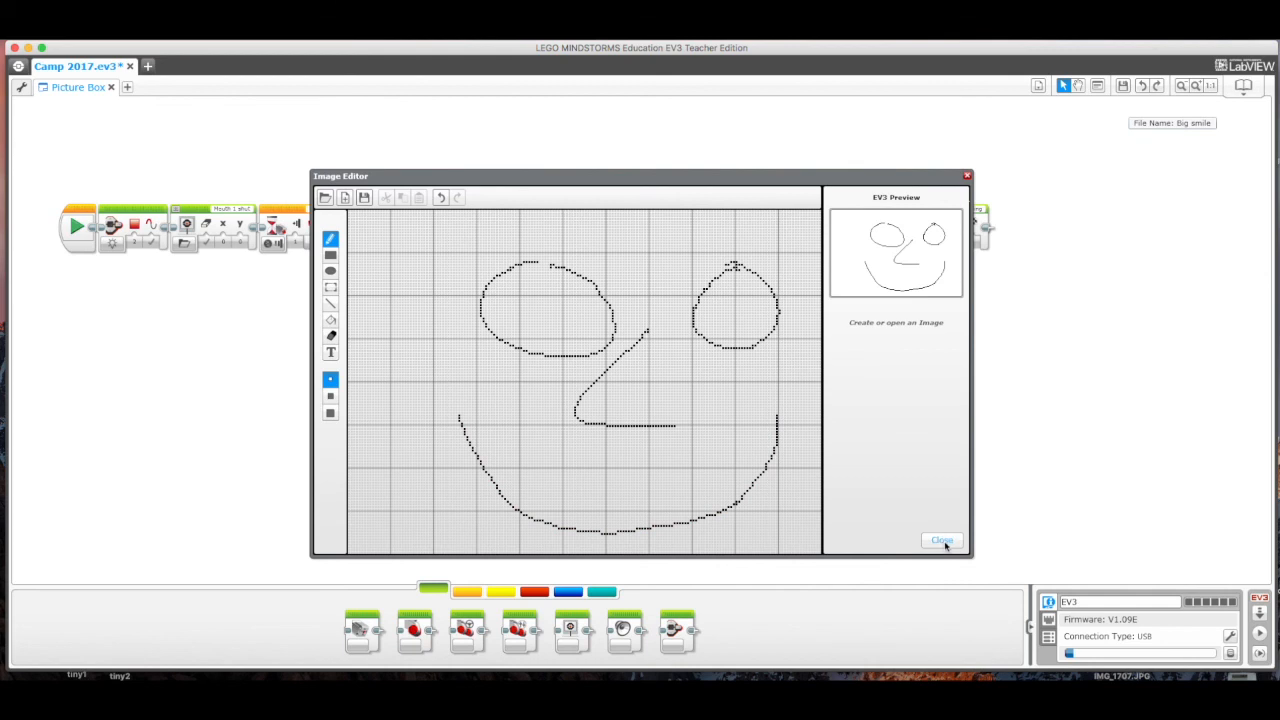
# - Save the drawing as project image 'face' and close the editor
pyautogui.click(364, 197)
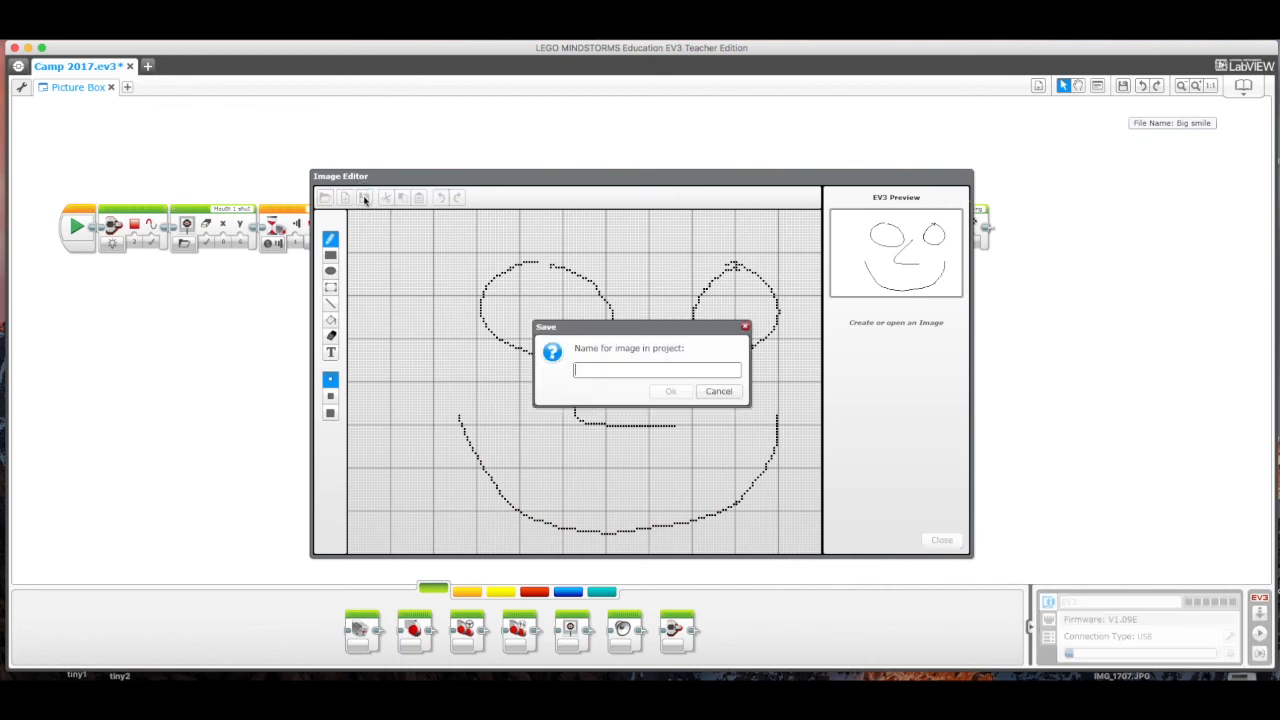
pyautogui.write('r')
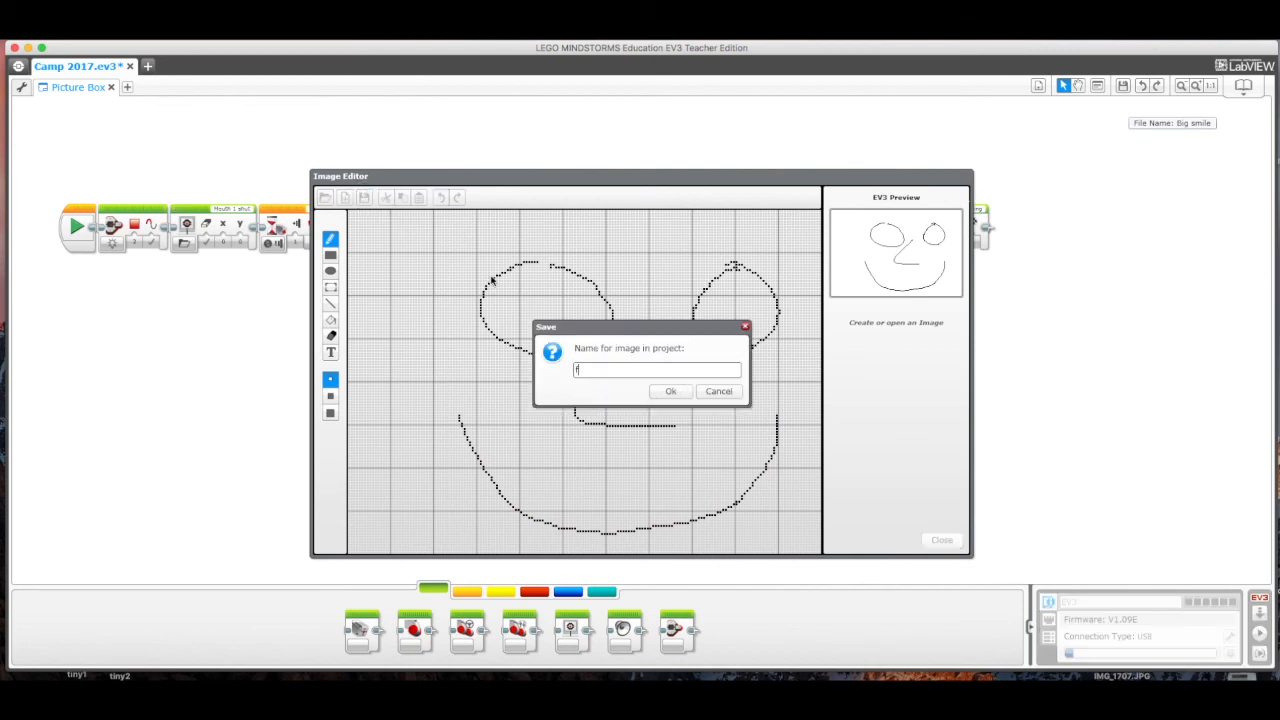
pyautogui.click(718, 391)
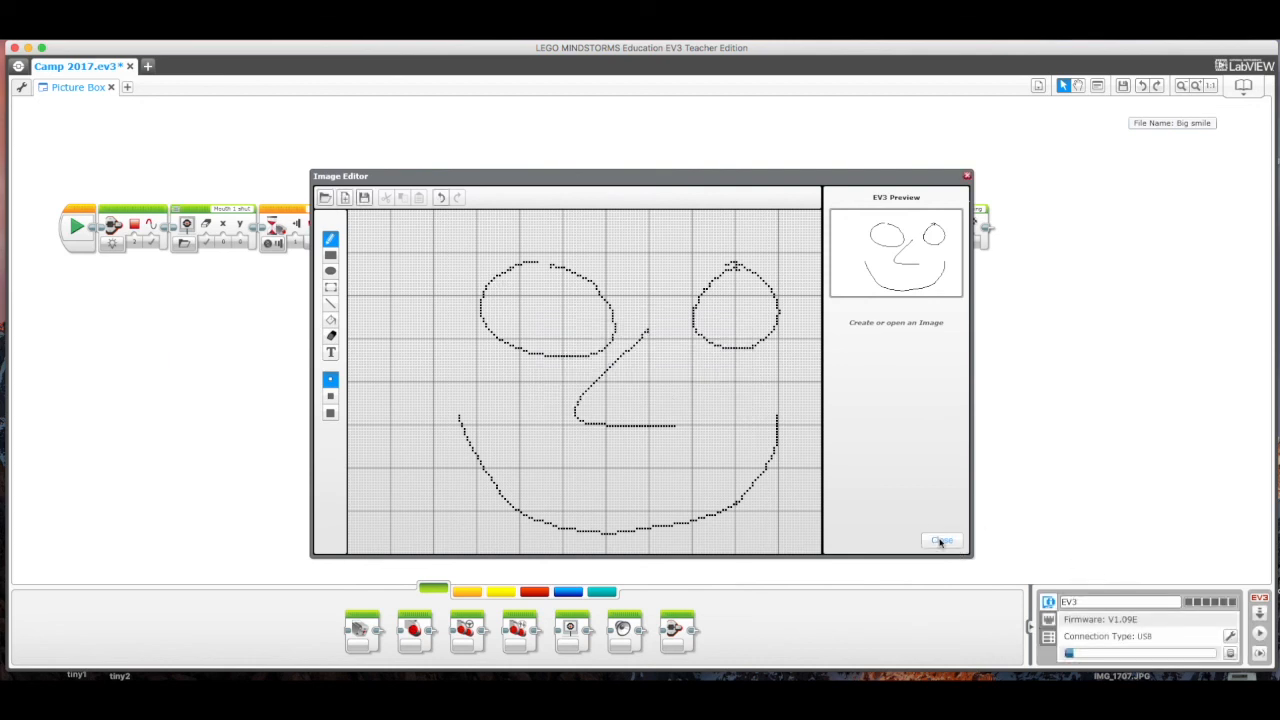
pyautogui.click(940, 540)
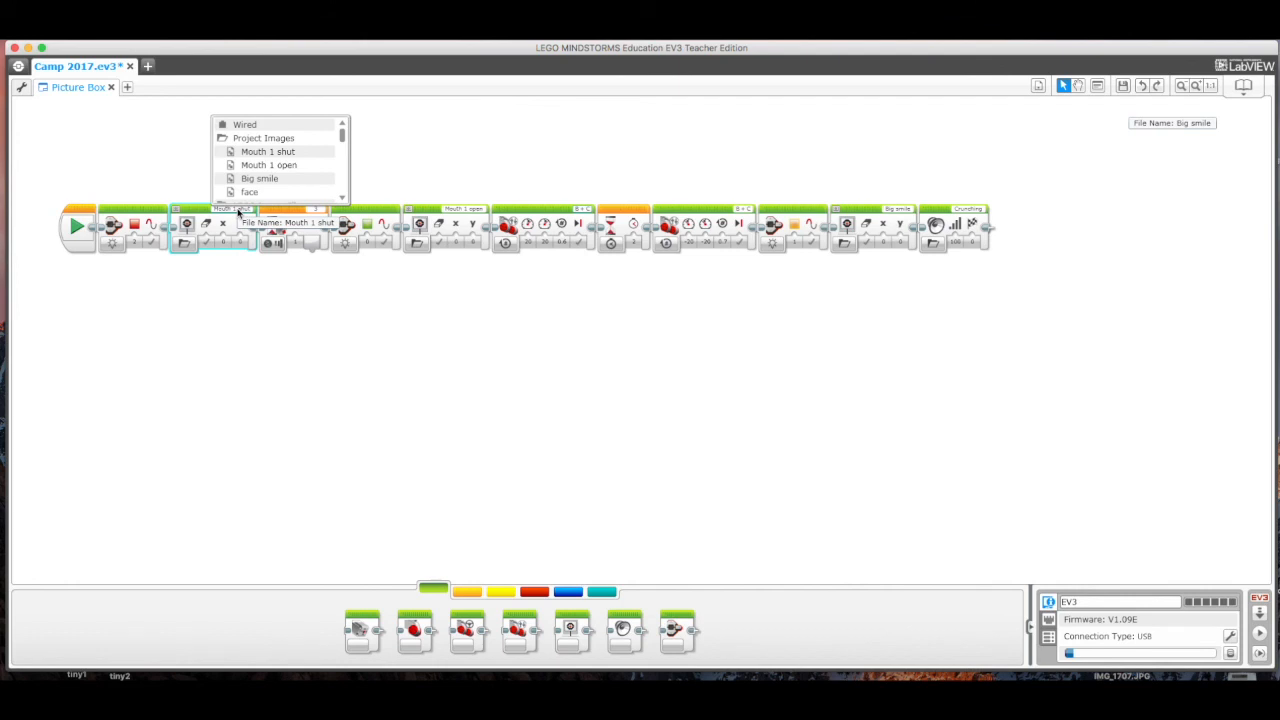
# - Set the first Display block's image to Project Images > face
pyautogui.click(249, 191)
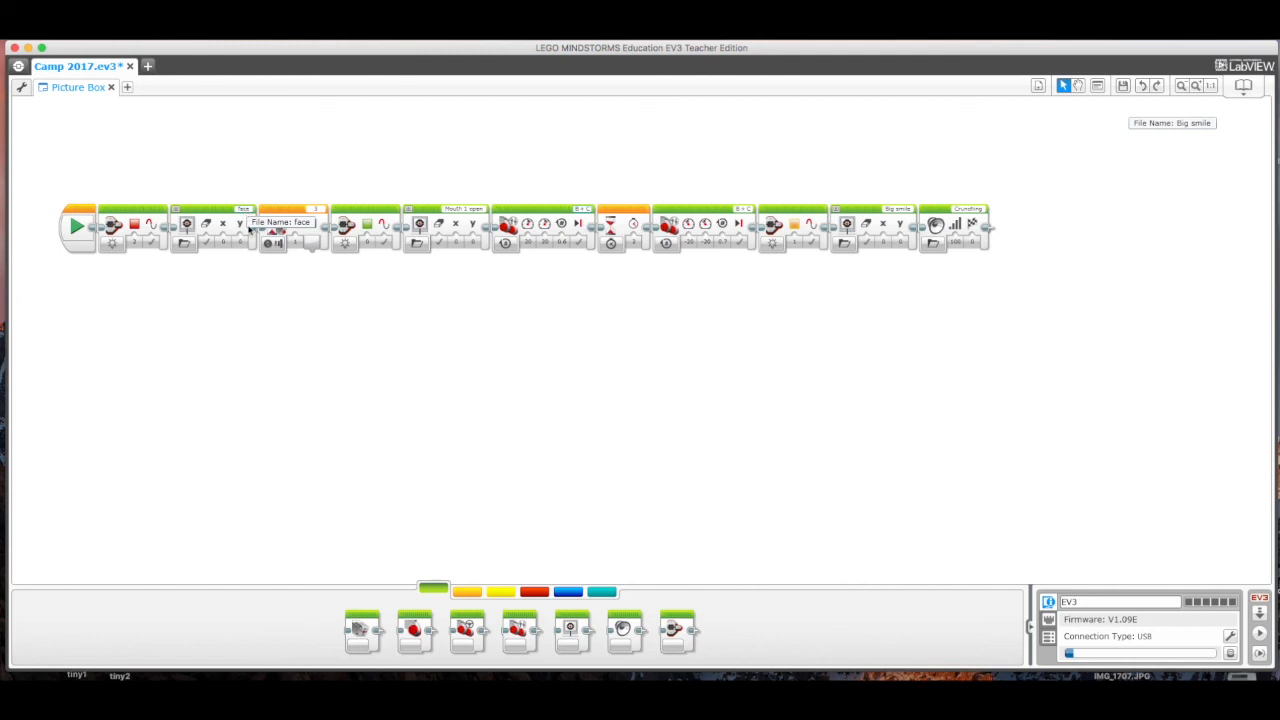
pyautogui.moveTo(358, 375)
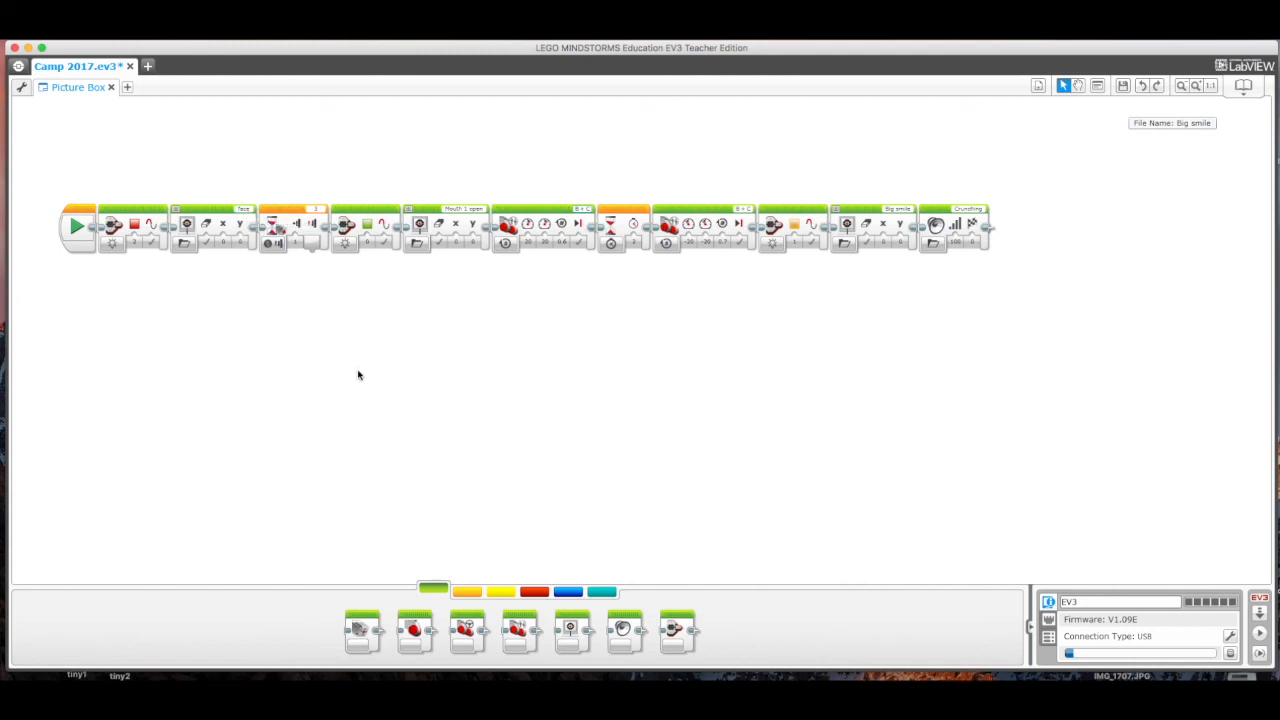